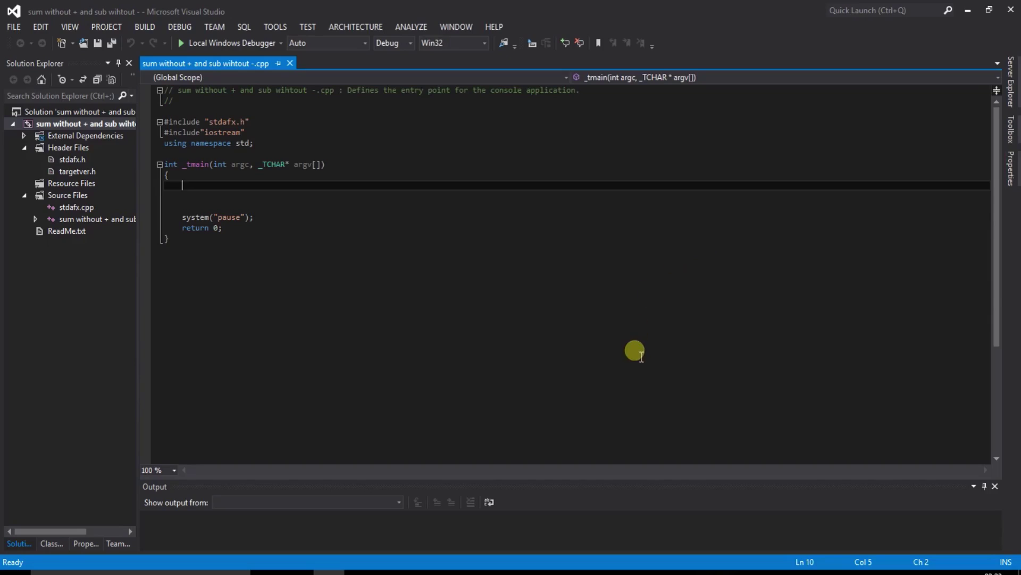
mouse_move(46, 356)
text(int)
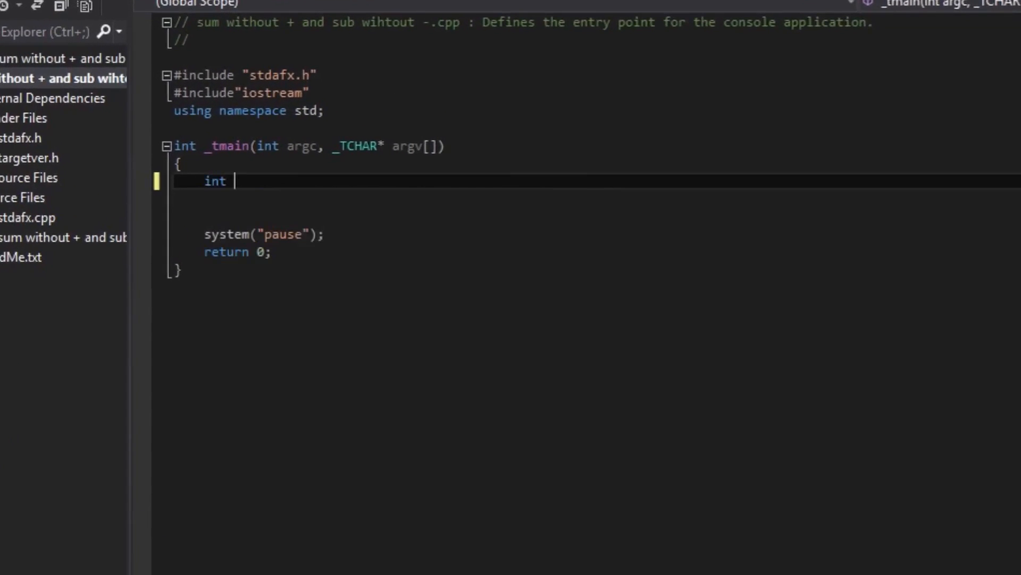
Complete the declaration line as 'int a,b,c;' at the top of main.
text(a)
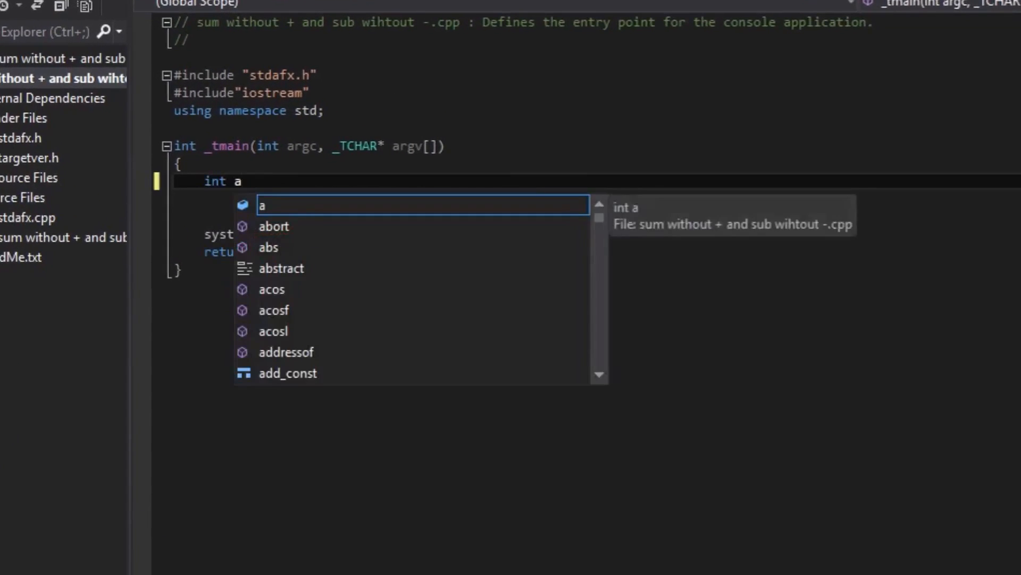
text(,b)
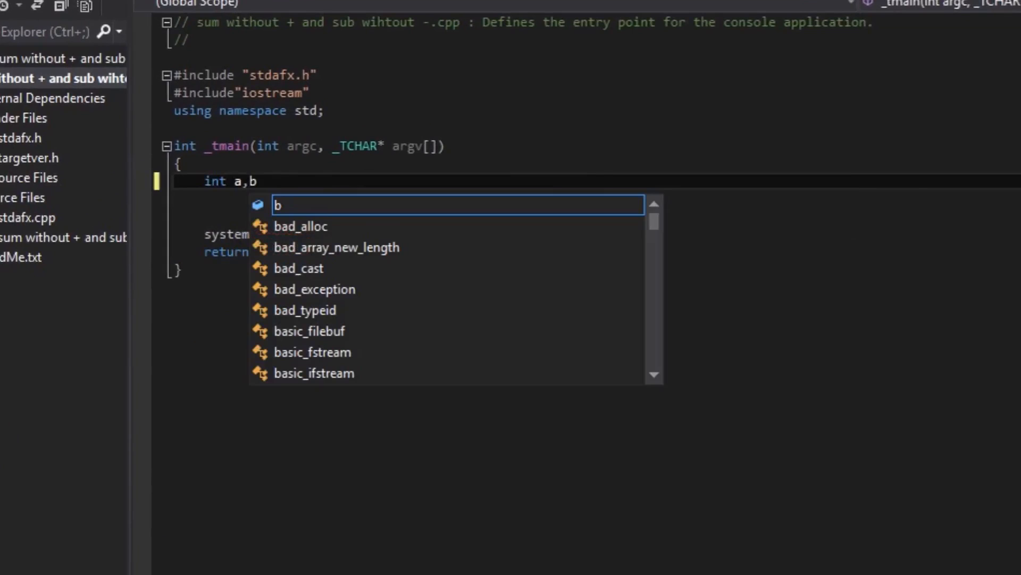
text(,)
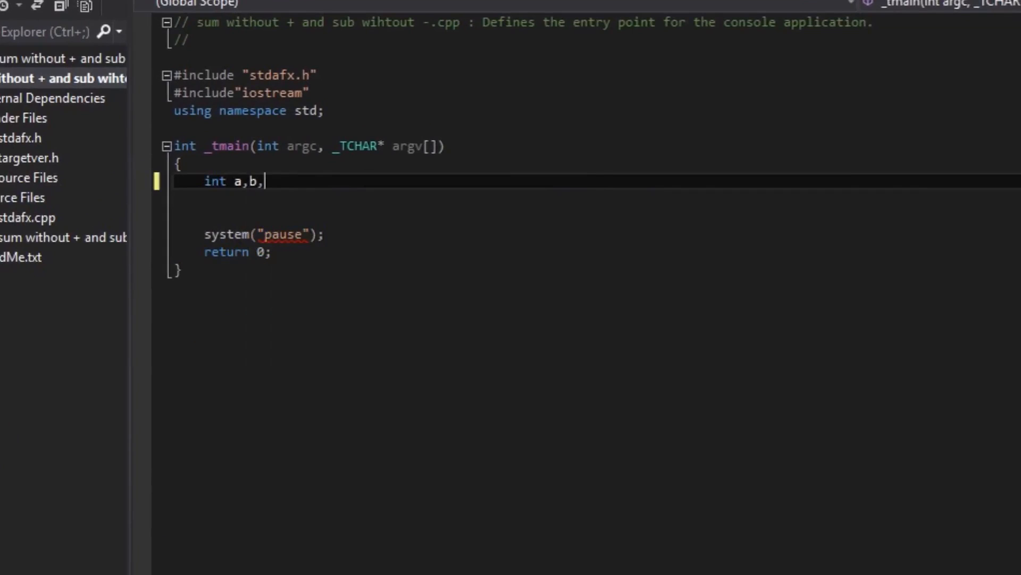
text(c)
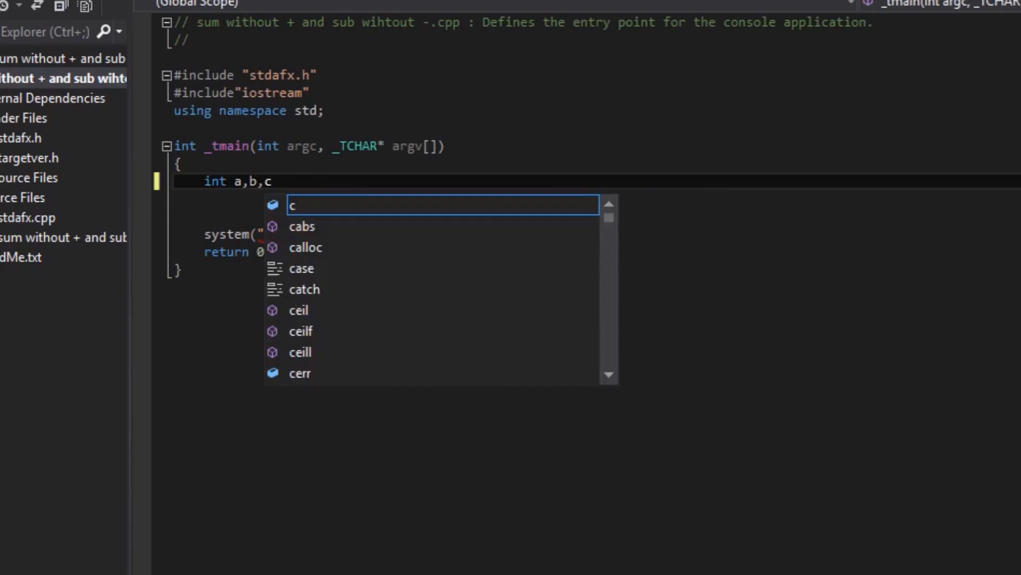
mouse_move(296, 206)
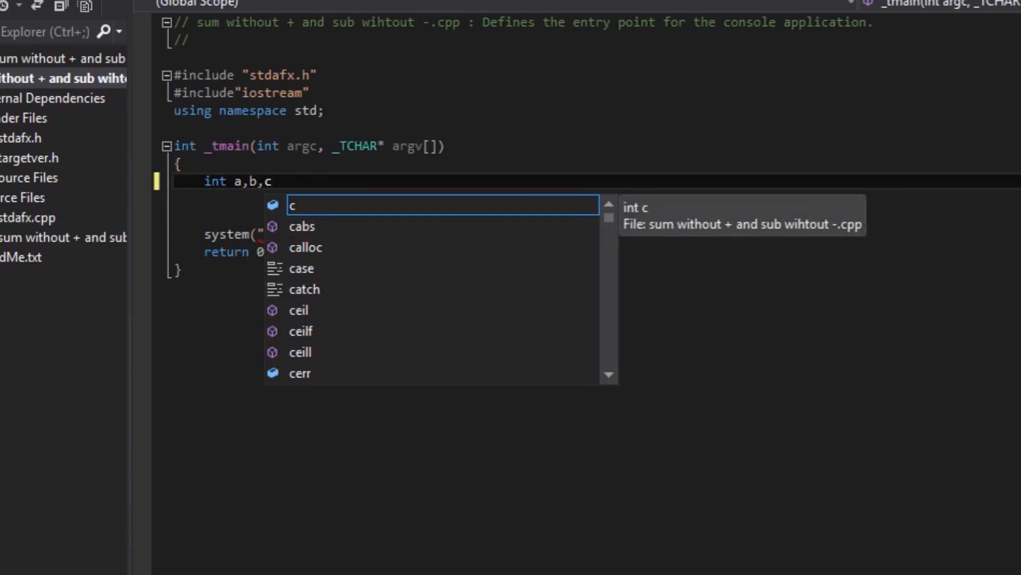
text(;)
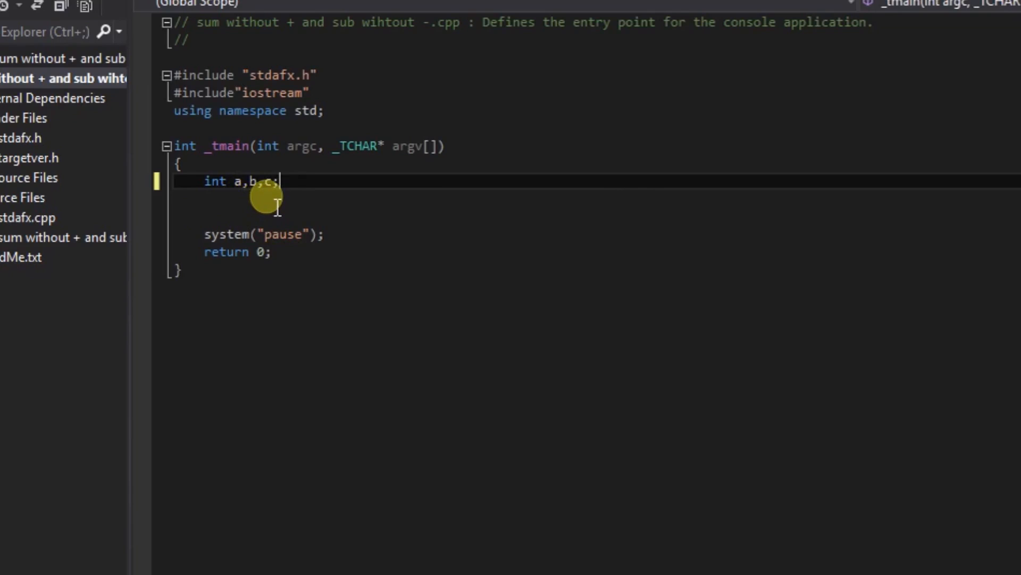
mouse_move(69, 334)
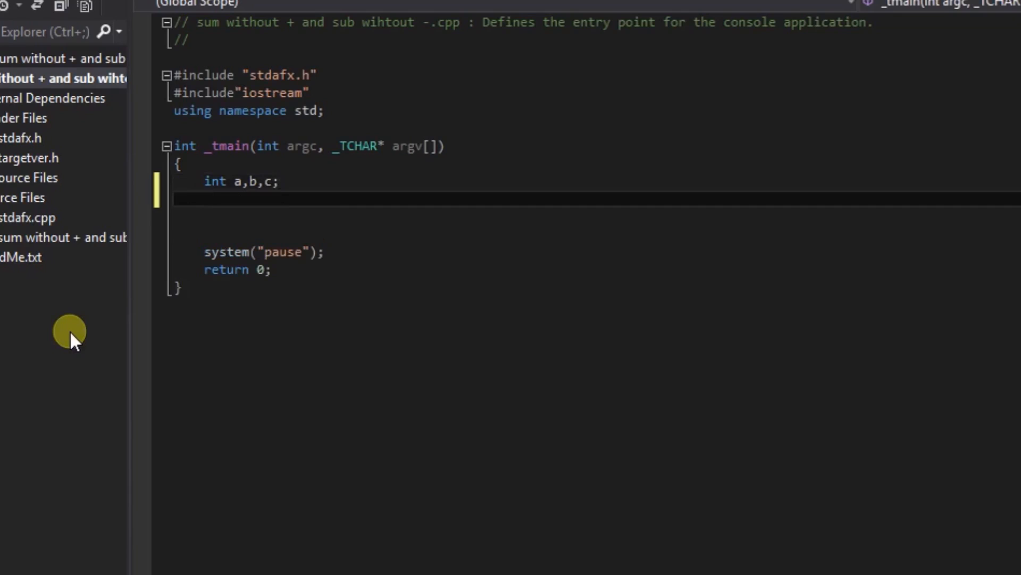
Write the prompt line cout<<"enter first number"<<endl;, fixing a typo.
text(cpo)
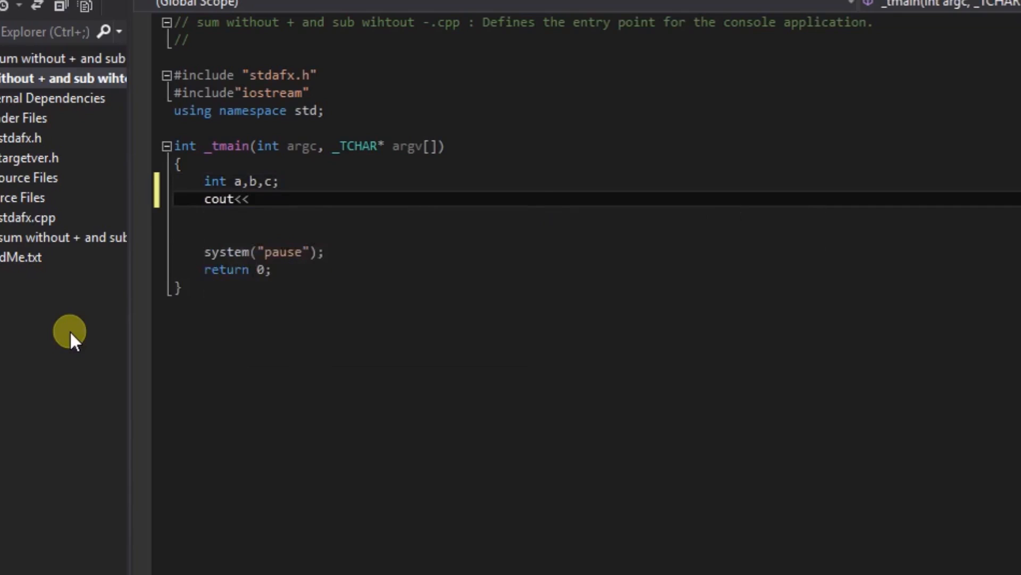
text("")
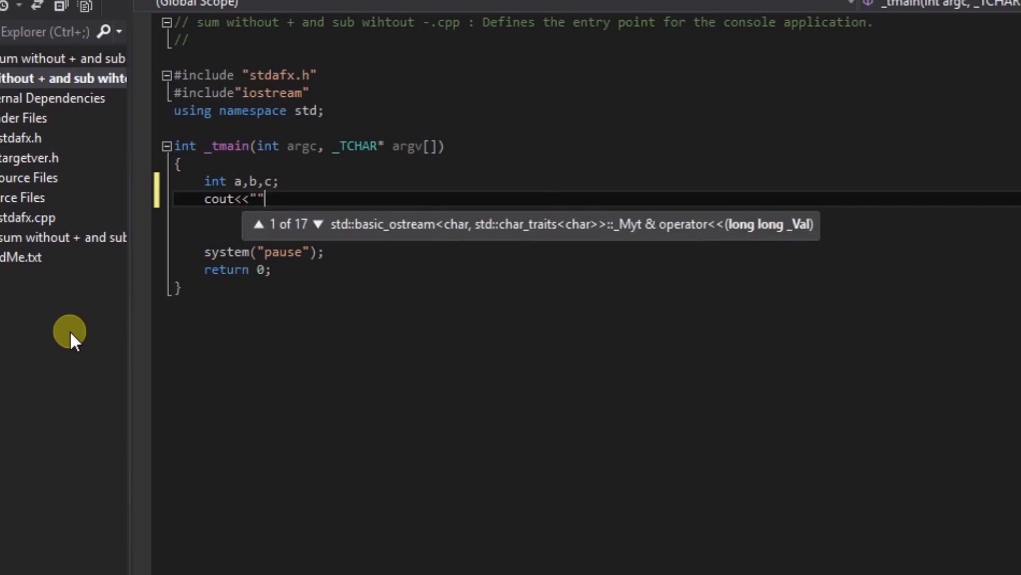
text(;)
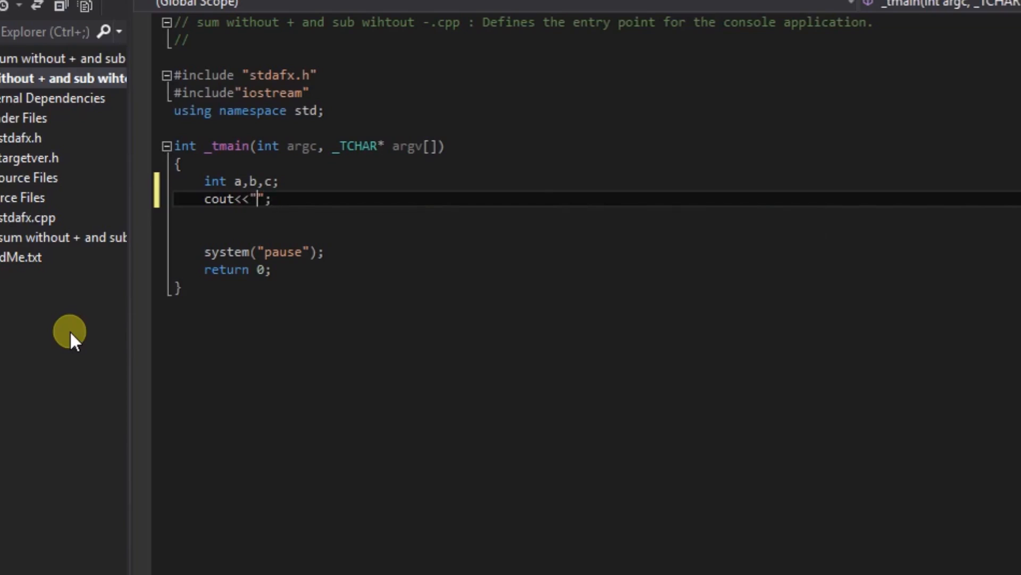
text(e)
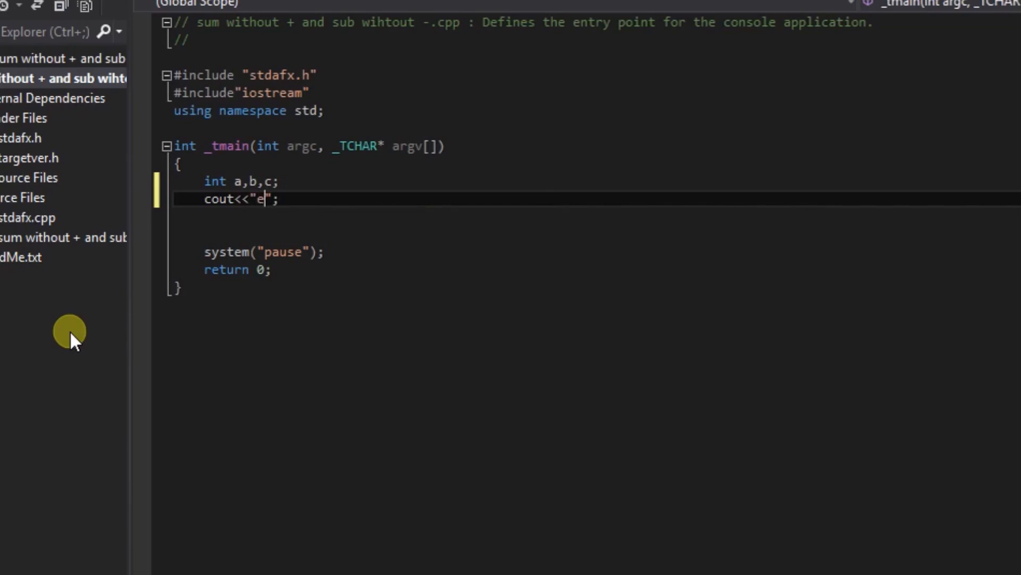
text(nter f)
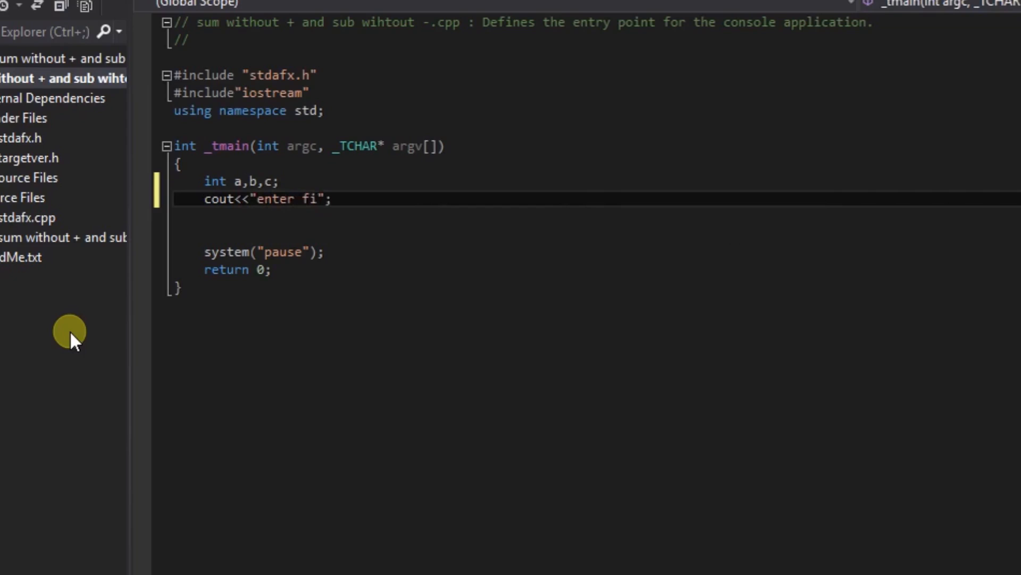
text(is)
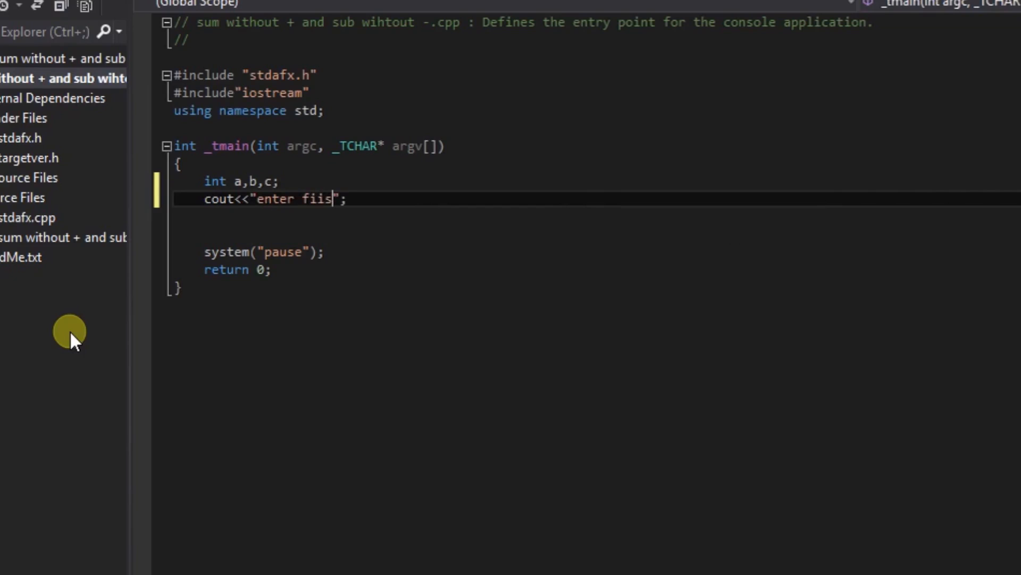
key(BackSpace)
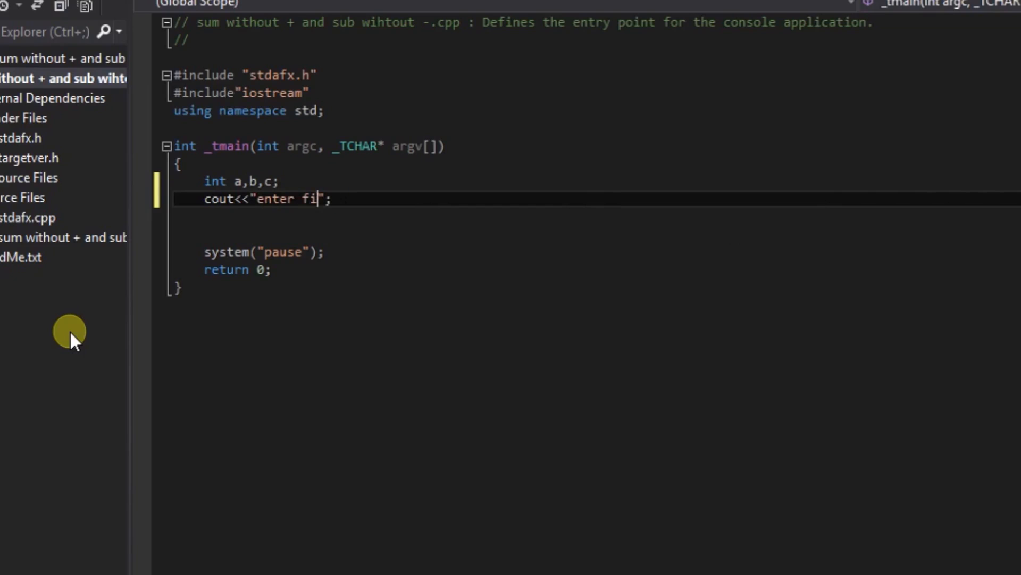
text(rst nu)
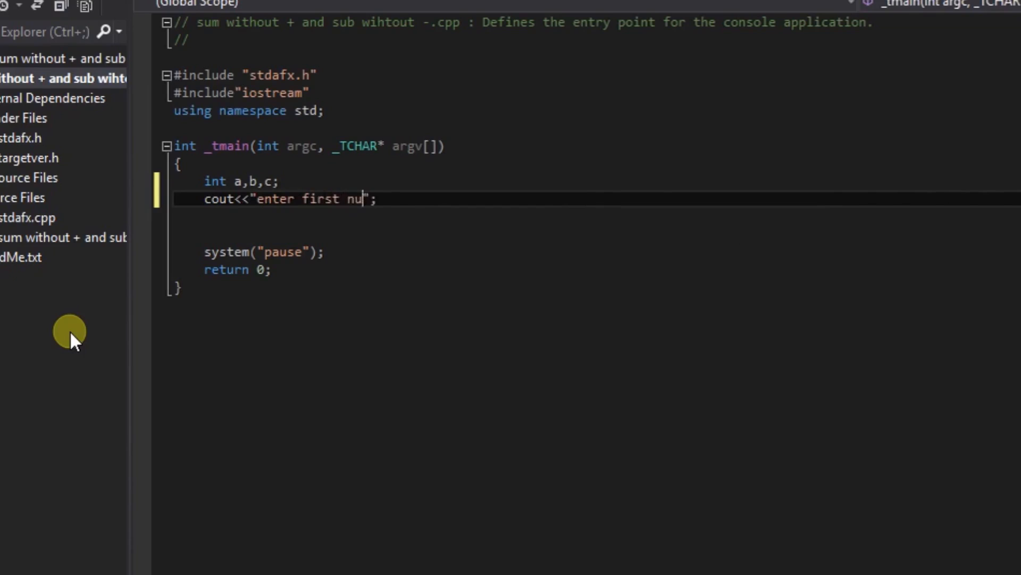
text(mber)
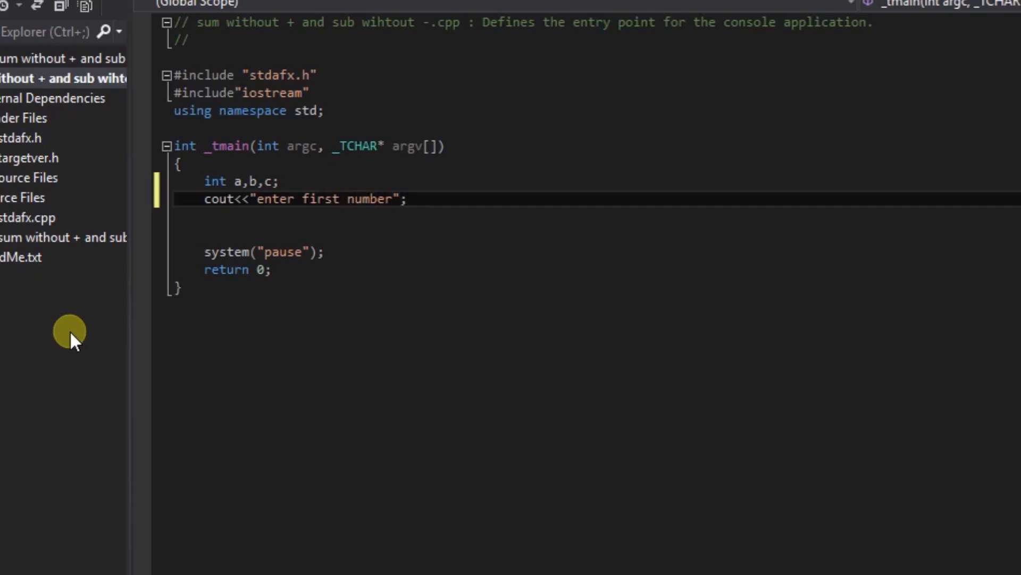
text(<<)
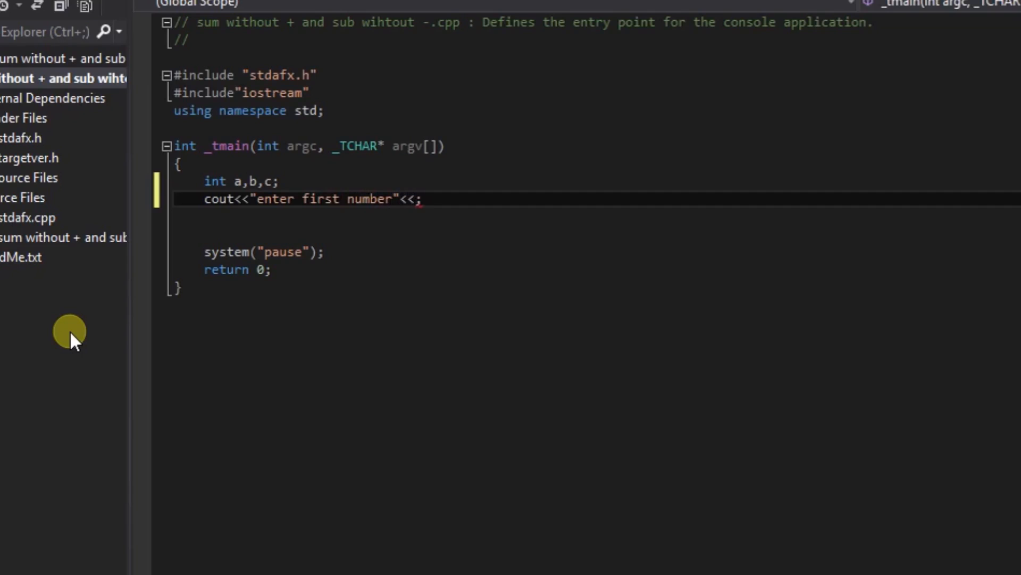
text(endl)
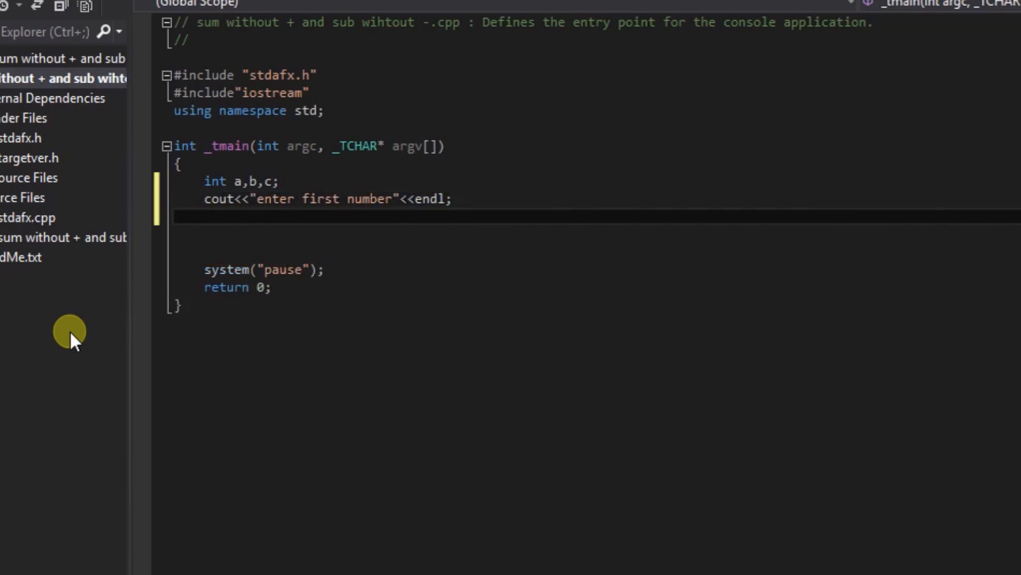
Add 'cin>>a;' to read the first number.
text(cin)
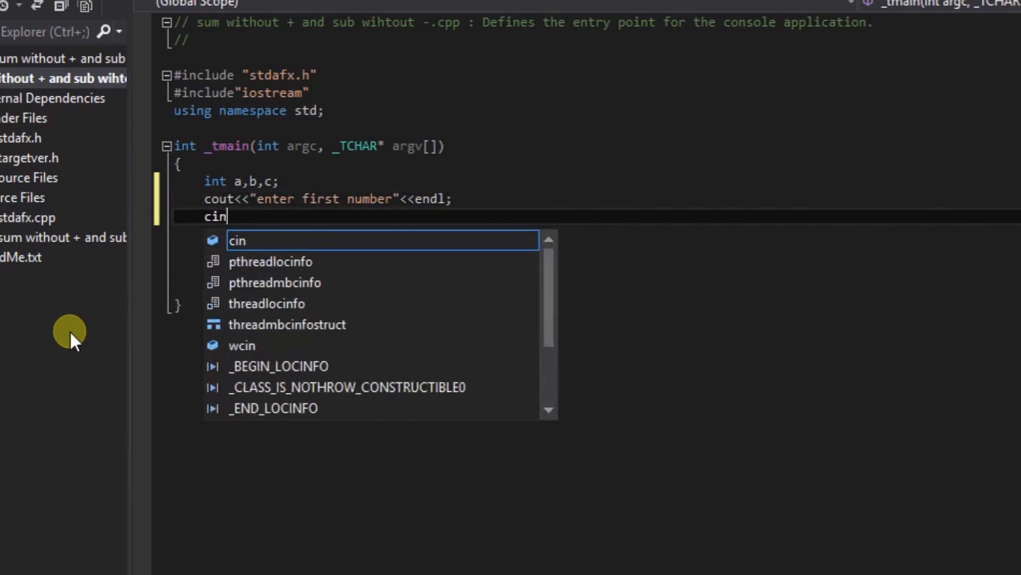
text(>>)
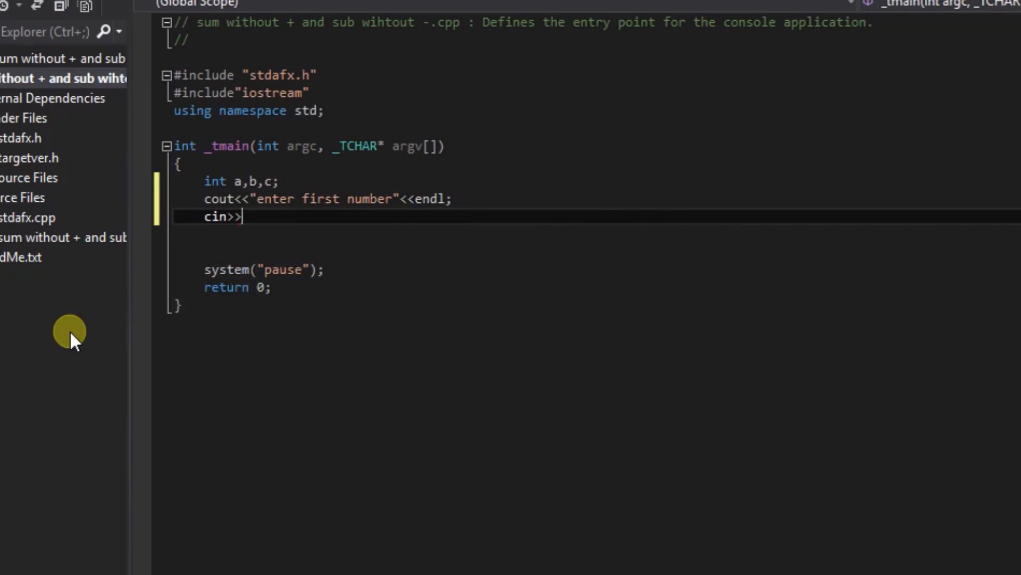
text(a;)
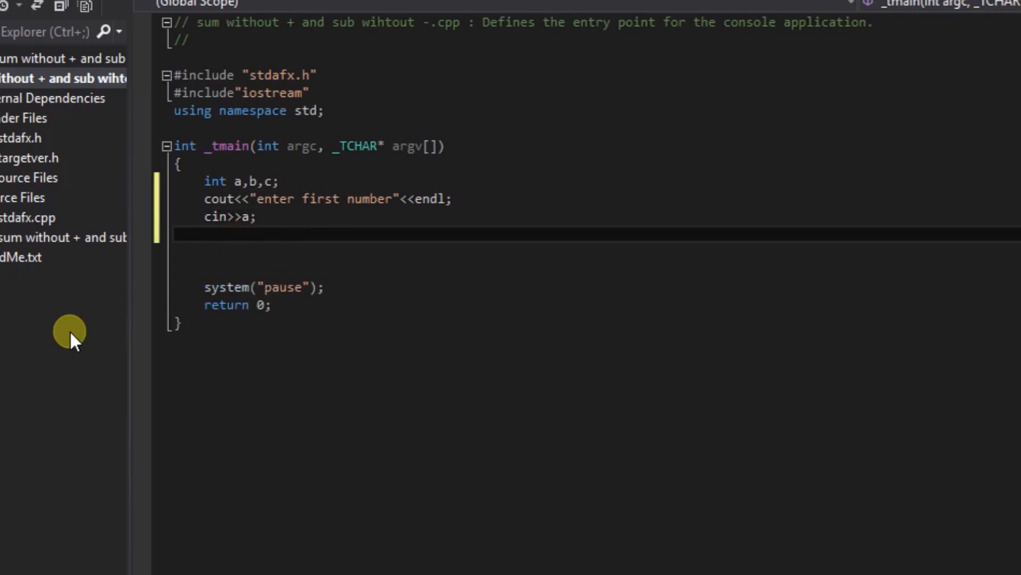
Add a second prompt line reading "enter 2nd number" by editing a copy of the first.
text(cout<<"enter first number"<<endl;)
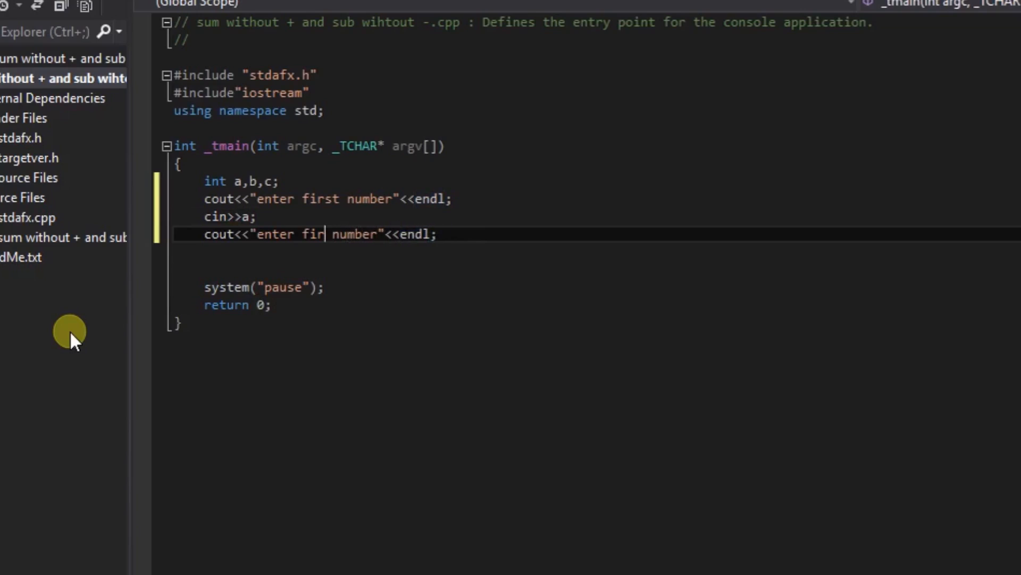
key(BackSpace)
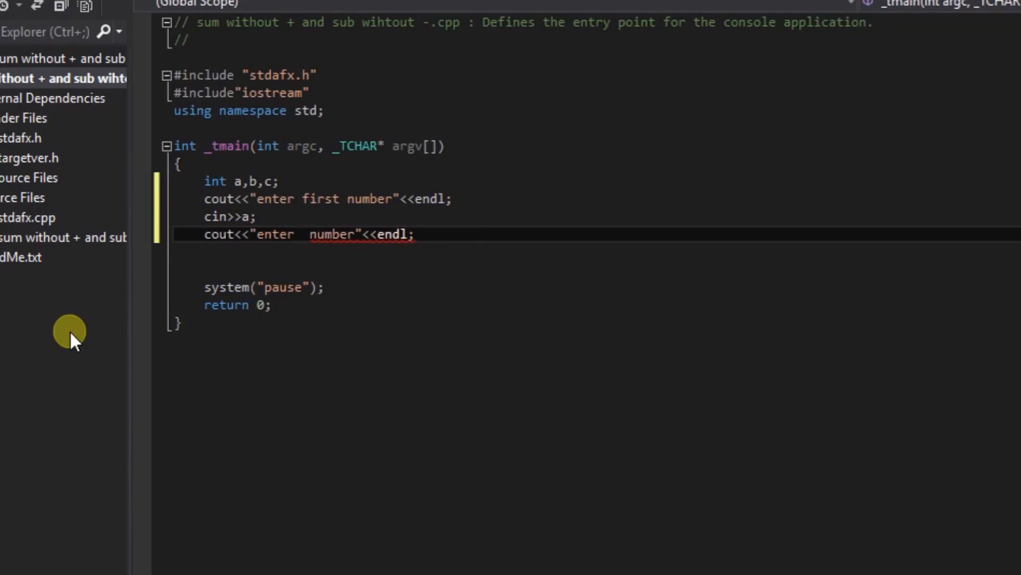
text(2n)
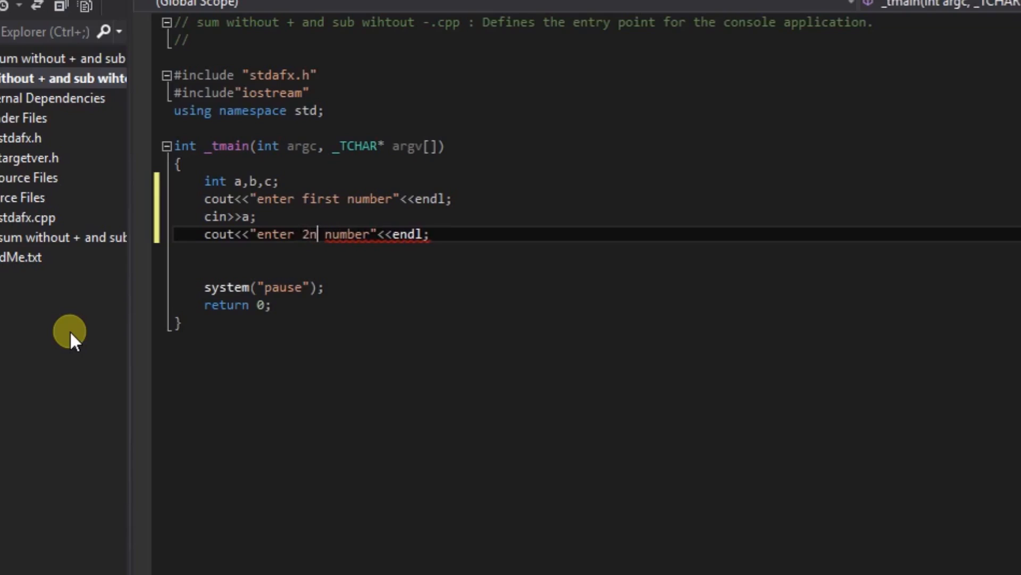
text(d)
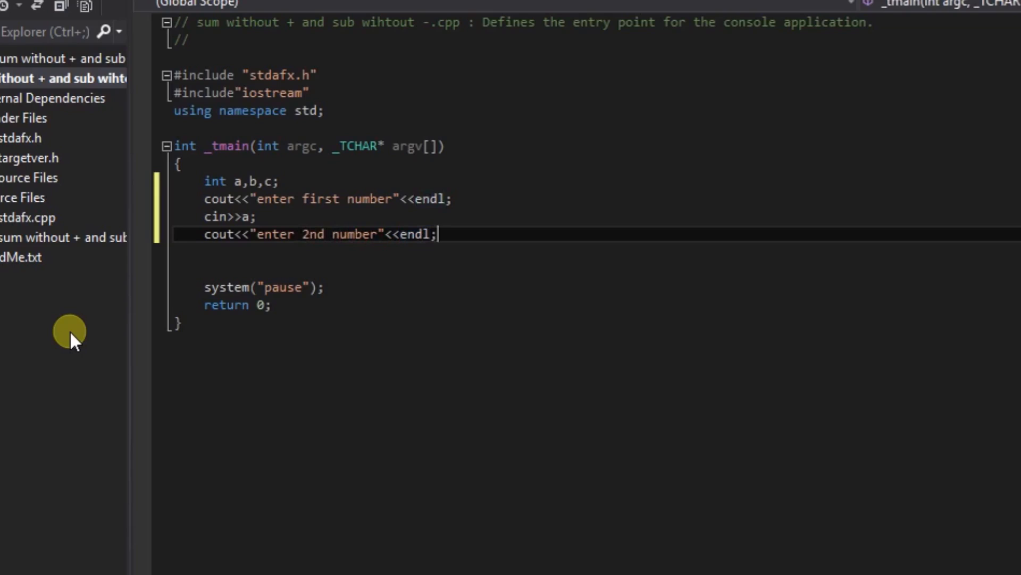
key(Enter)
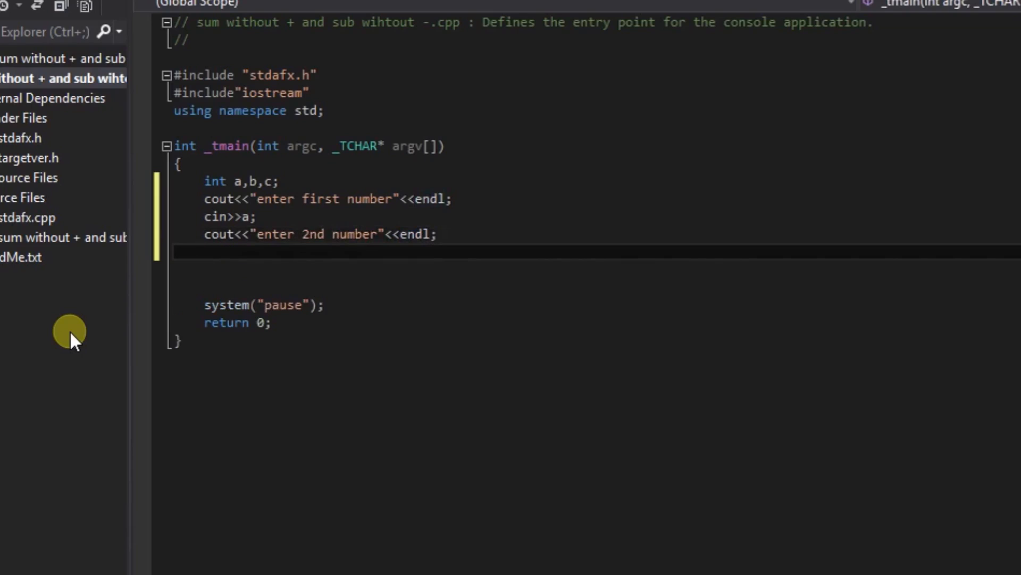
Add 'cin>>b;' below the second prompt.
text(cin>>)
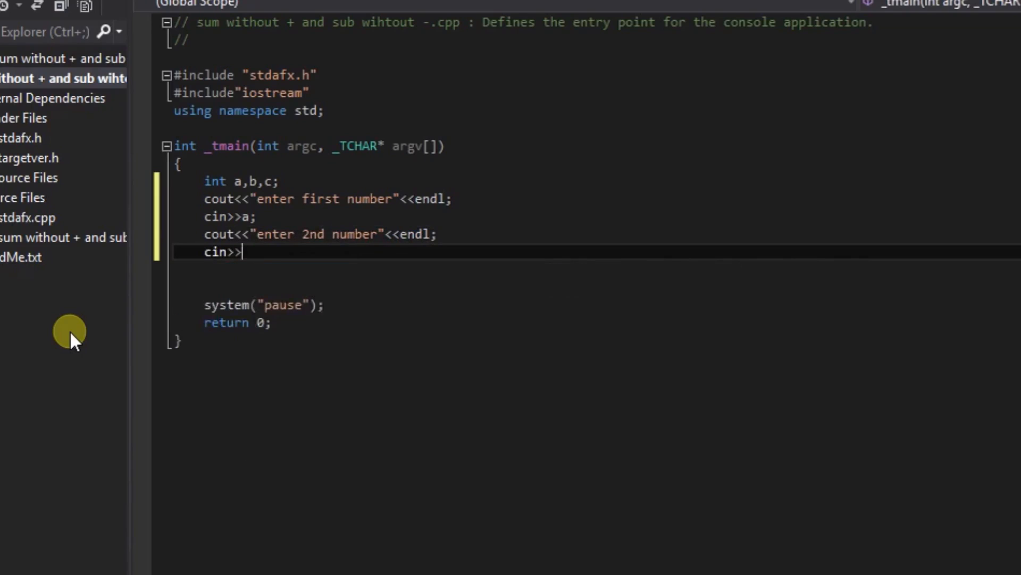
text(b)
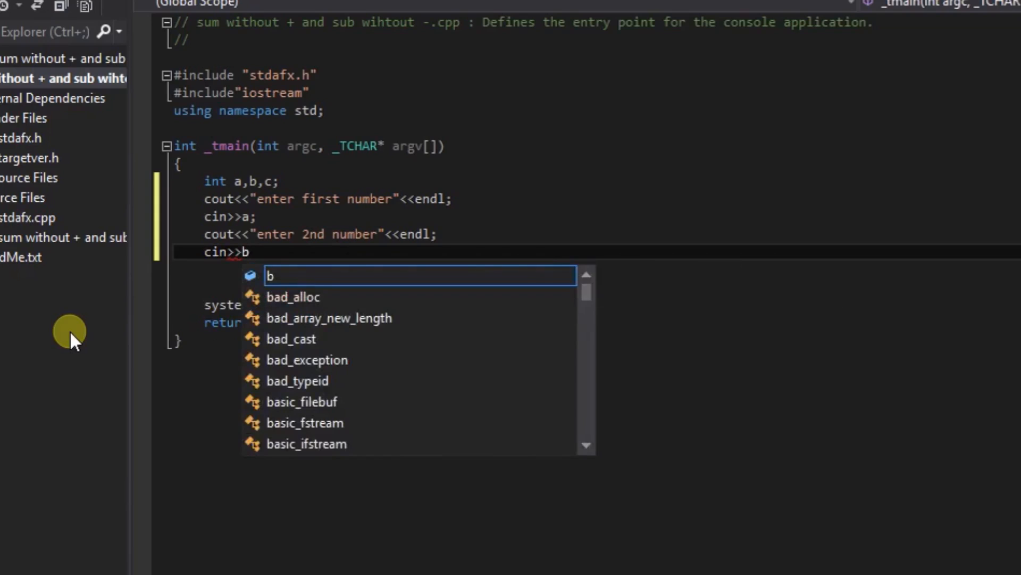
key(Enter)
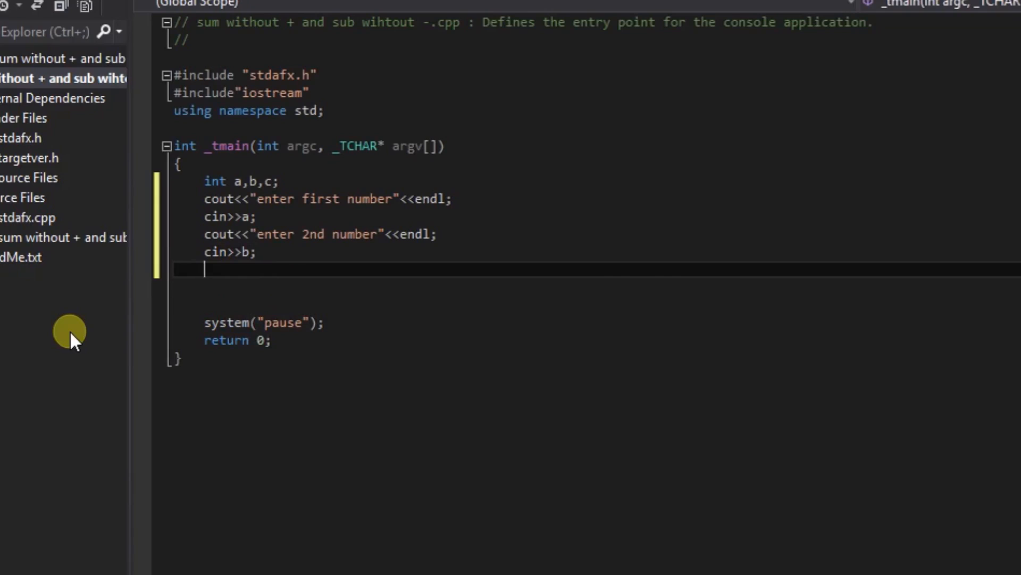
Write the calculation 'c=a-(-1)*b;' and start a new line.
text(c)
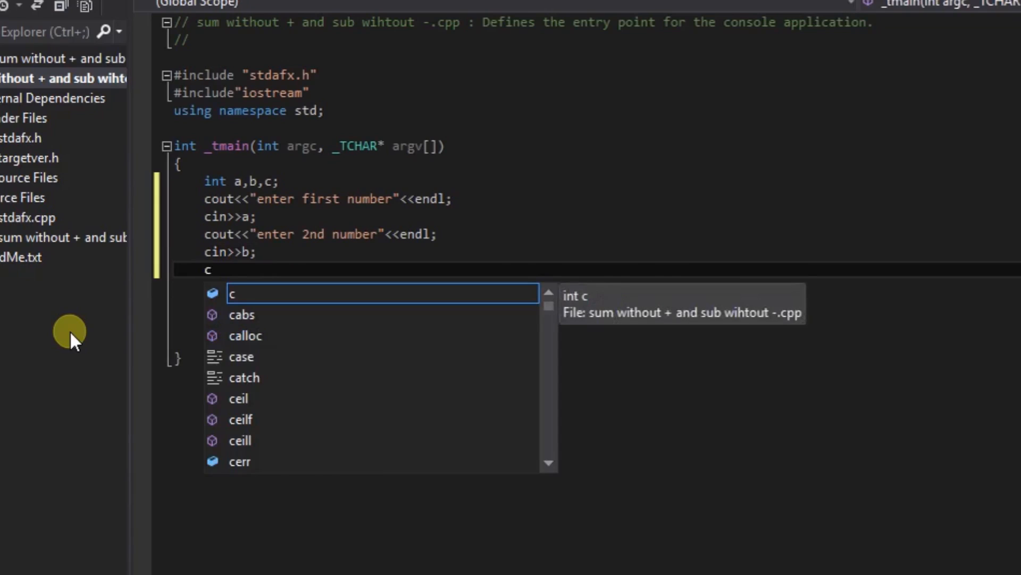
text(=)
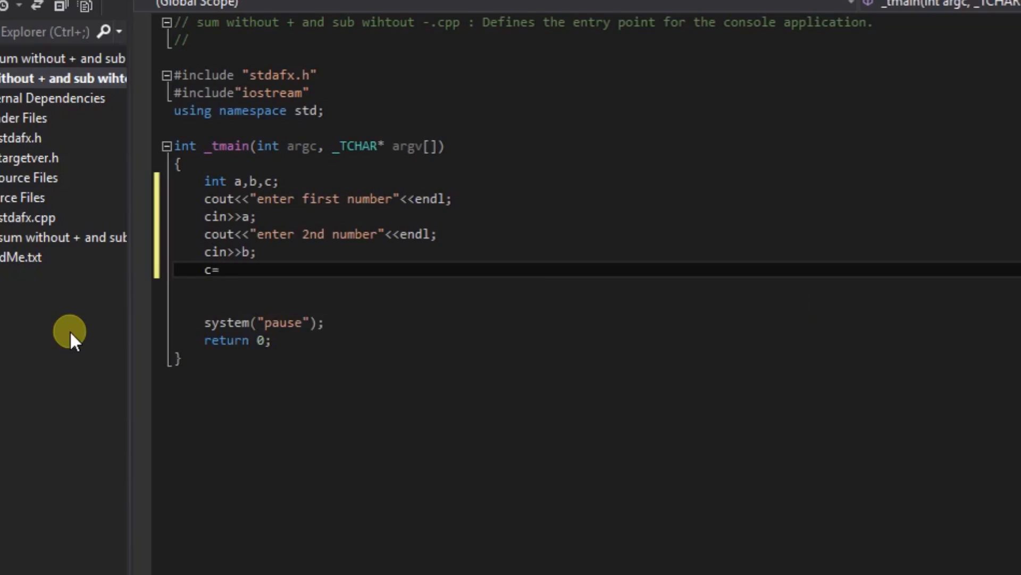
text(a)
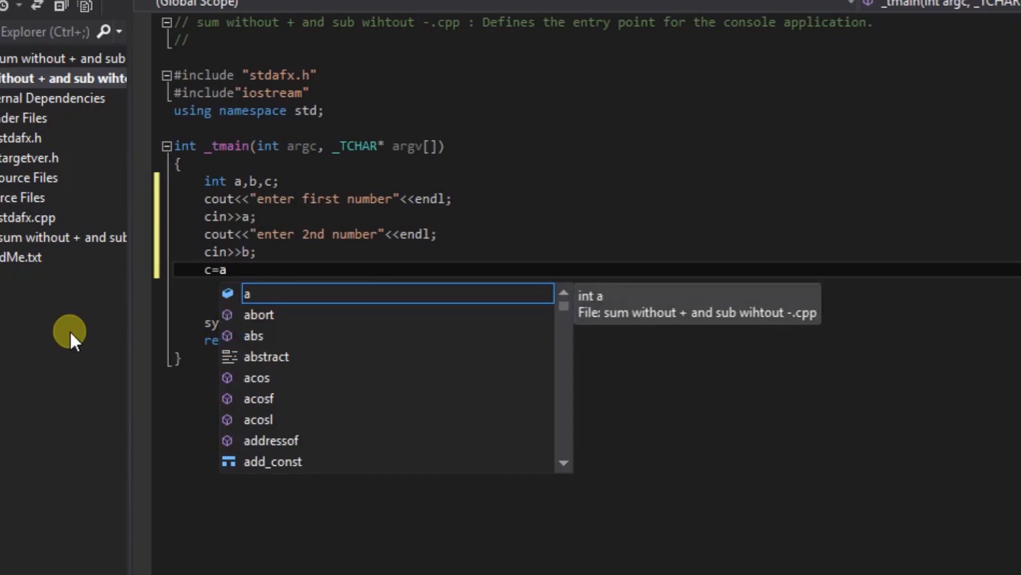
text(-)
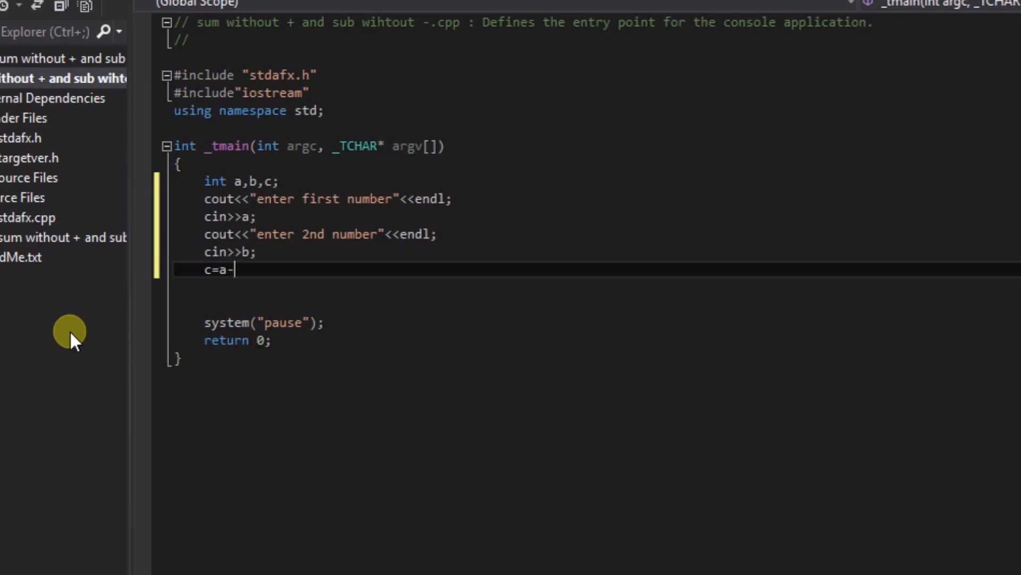
text(())
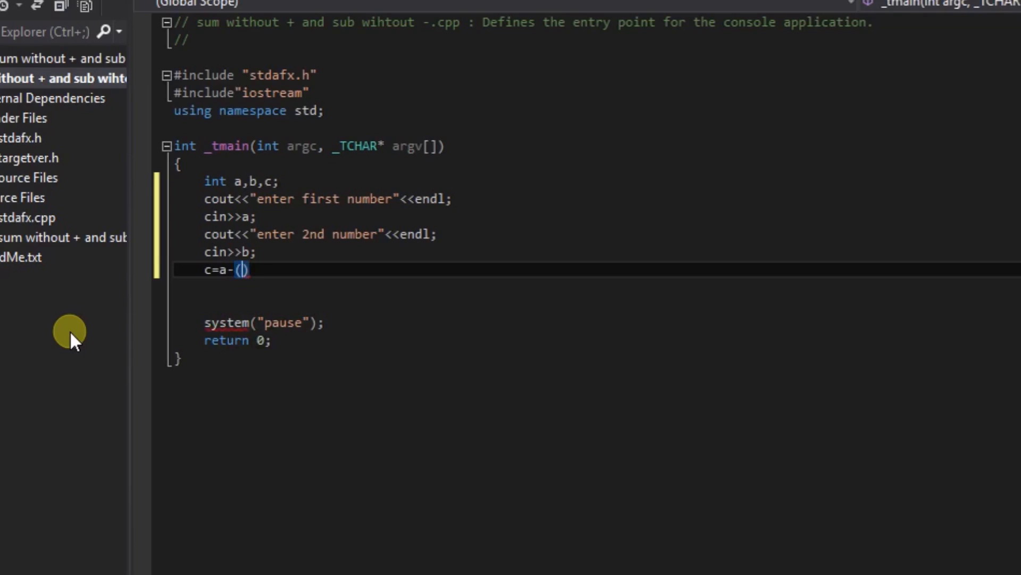
text(-)
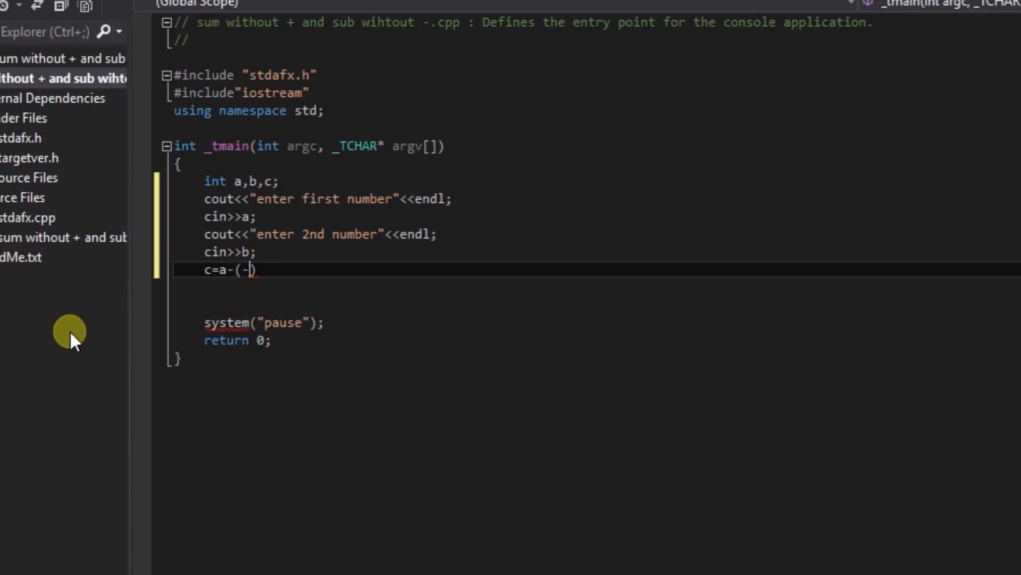
text(1))
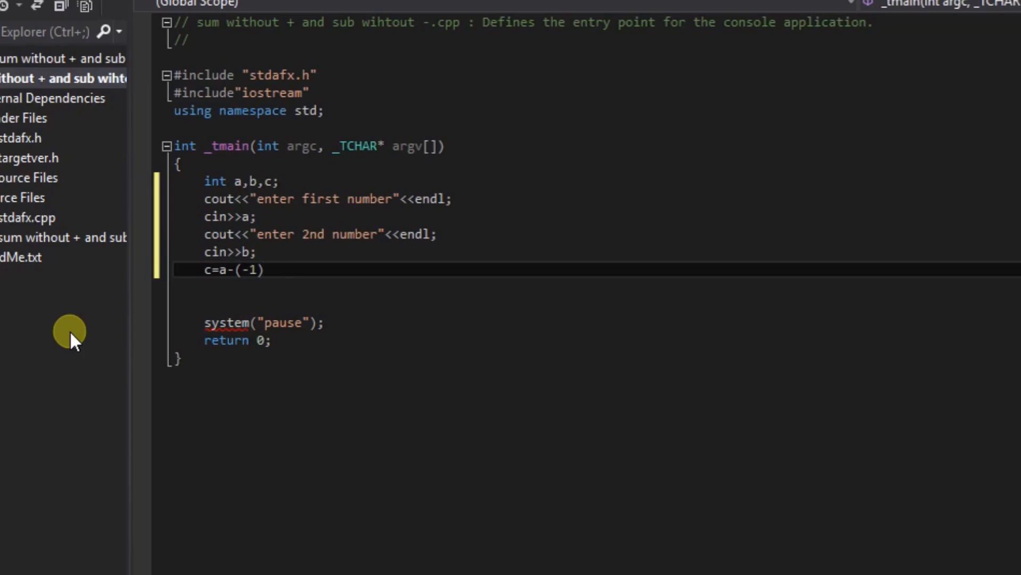
text(*)
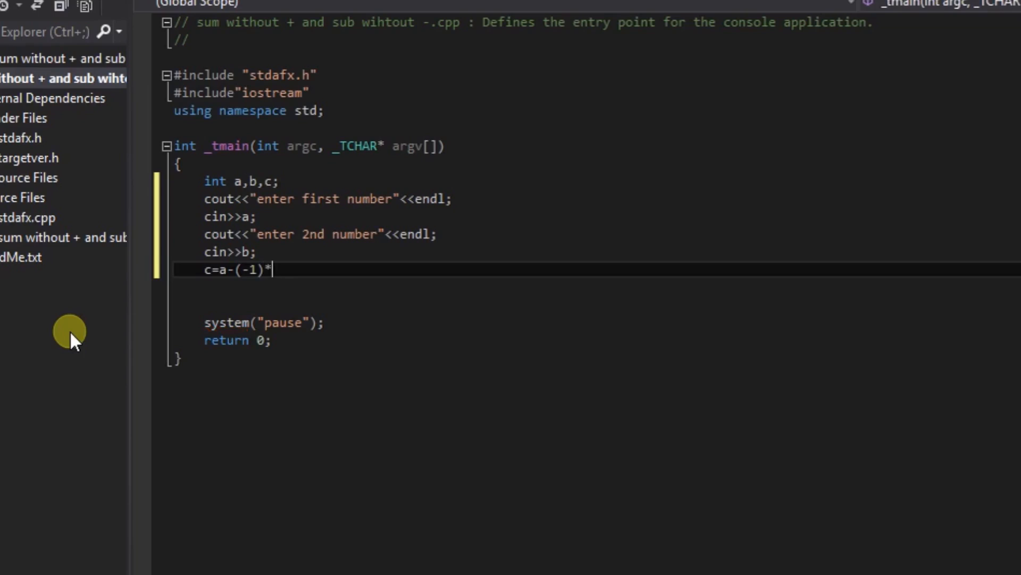
text(b;)
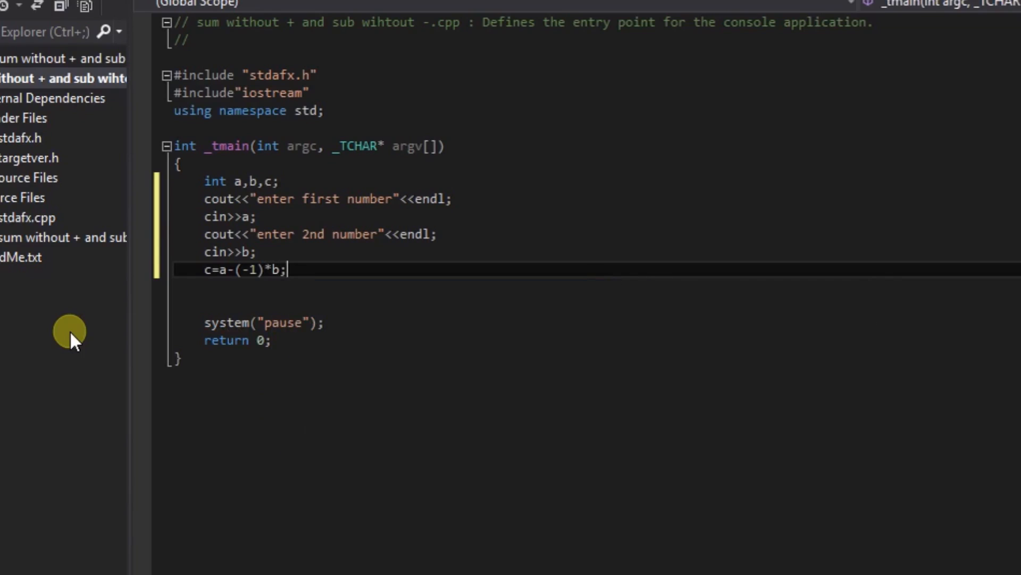
key(Enter)
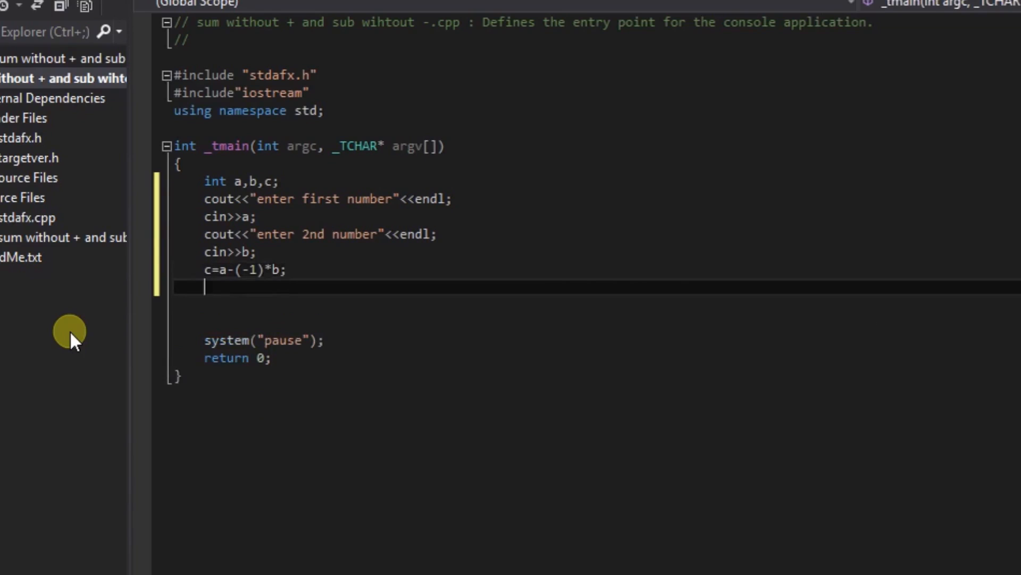
Print the result with 'cout<<c<<endl;'.
text(c)
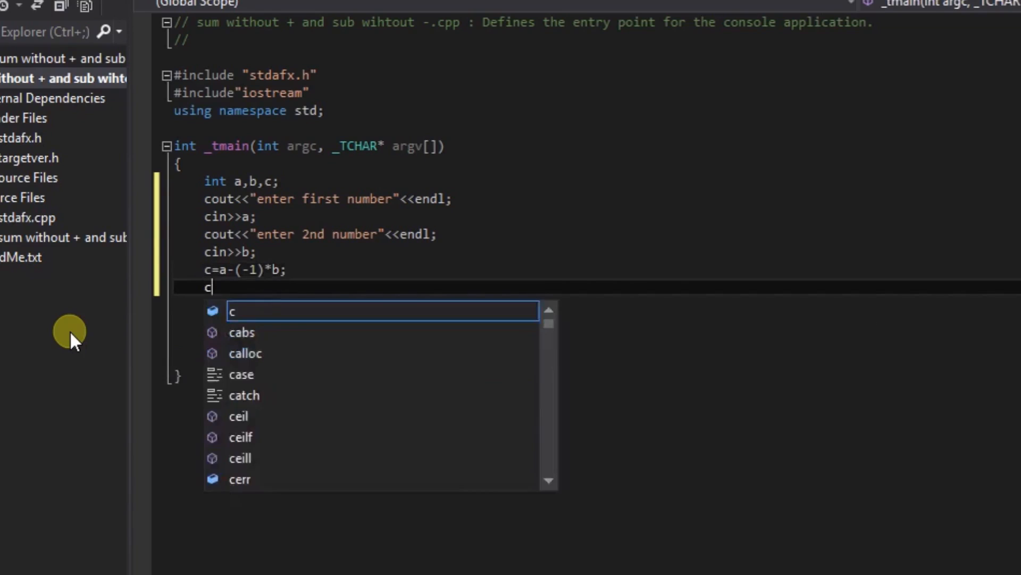
text(out<)
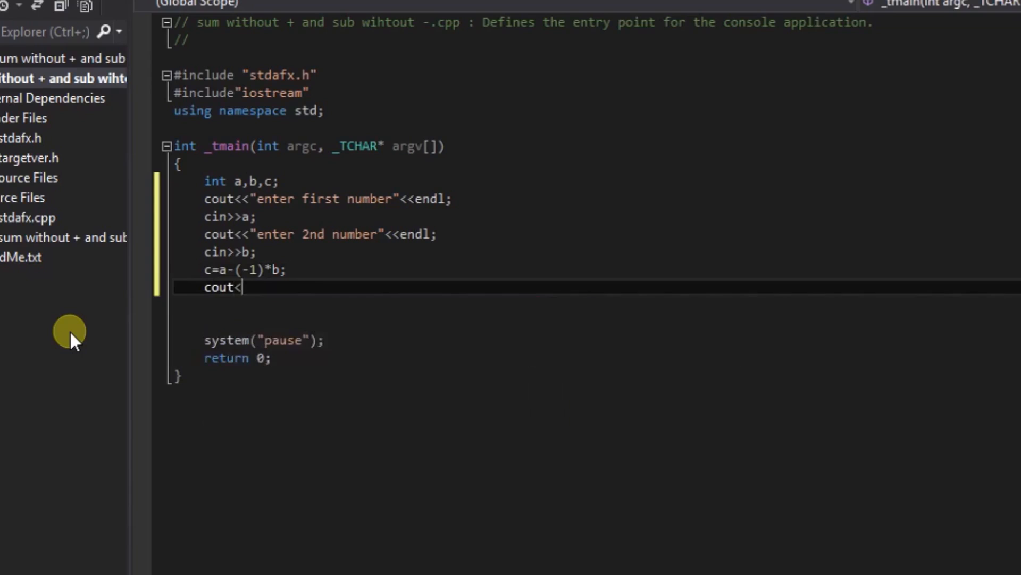
text(<c)
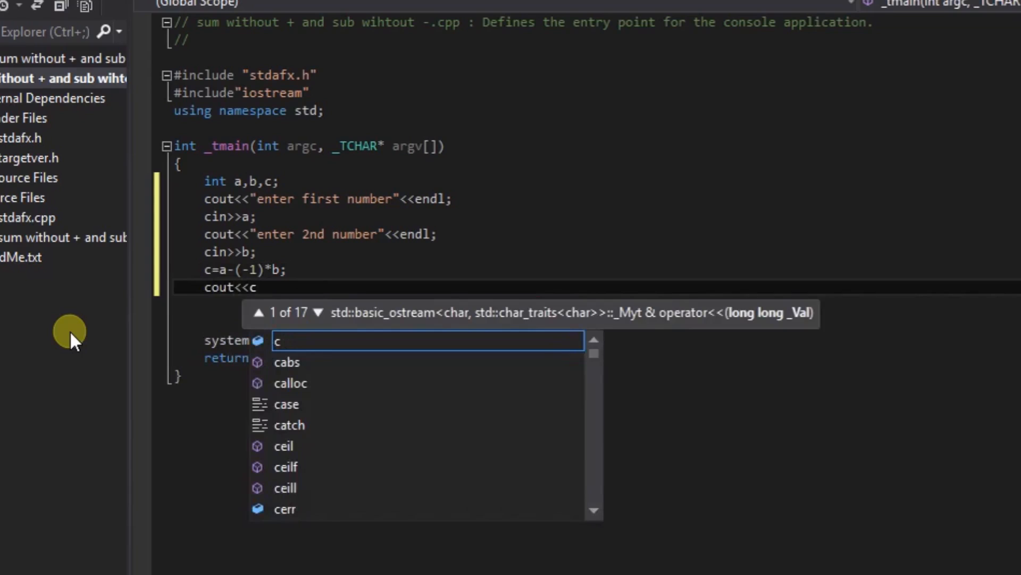
text(<<endl)
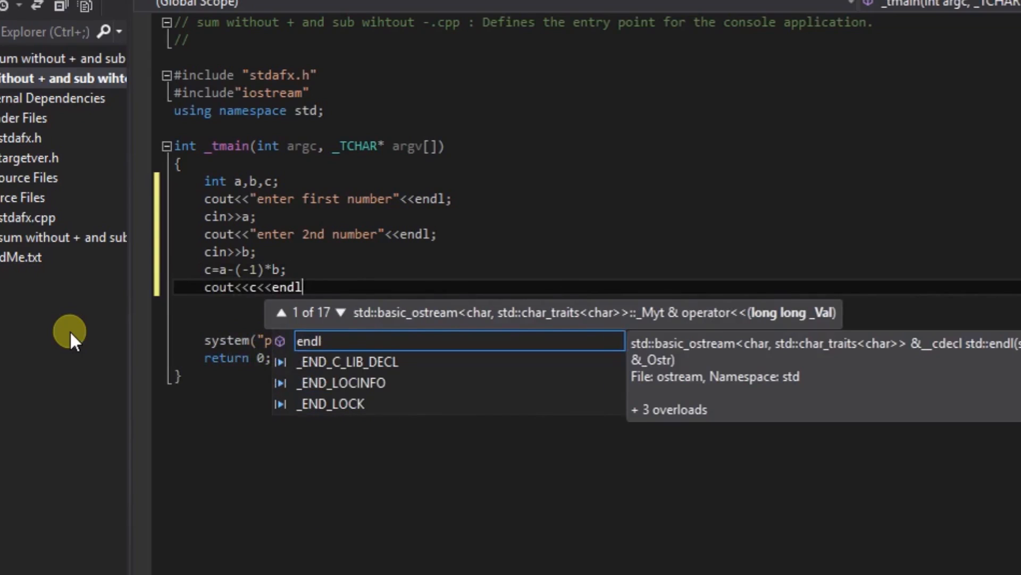
text(;)
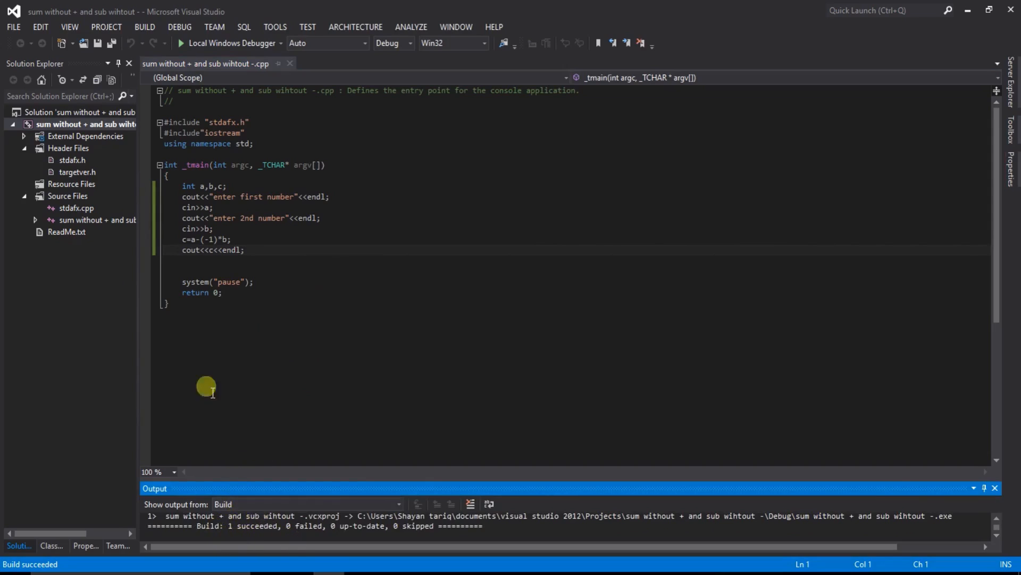
mouse_move(14, 340)
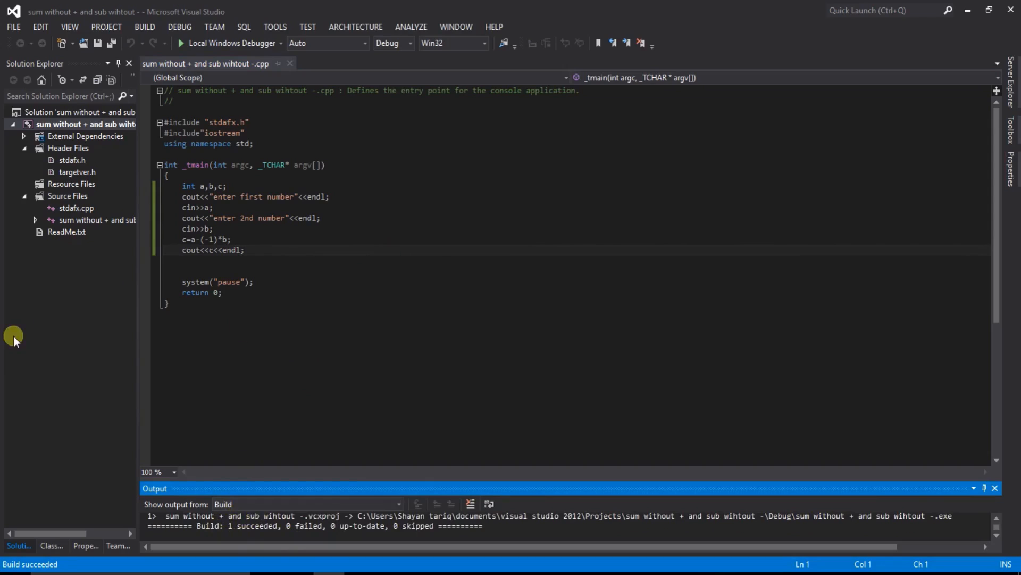
Run the program and enter 2 and 3 as the two numbers.
click(183, 43)
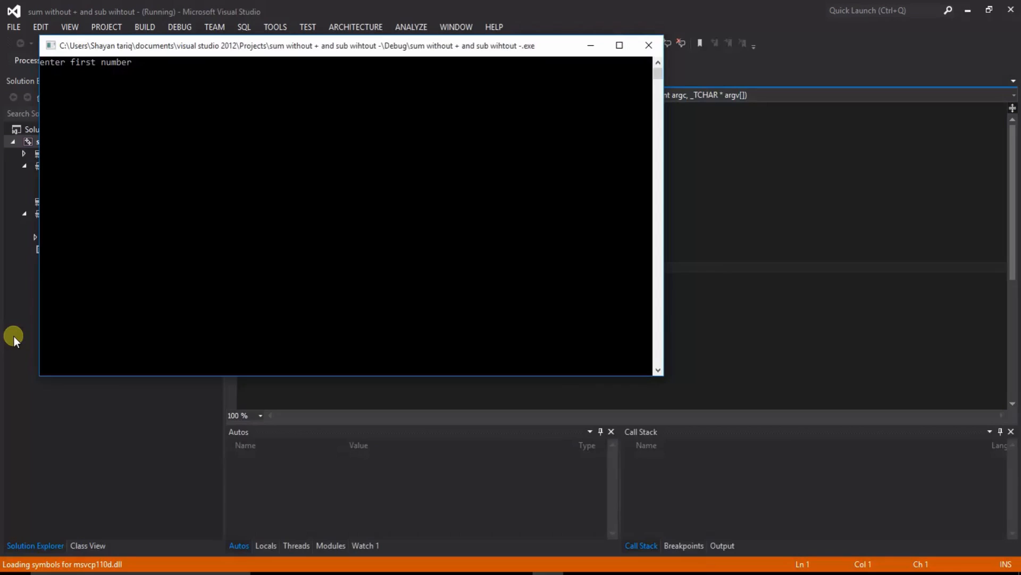
mouse_move(211, 61)
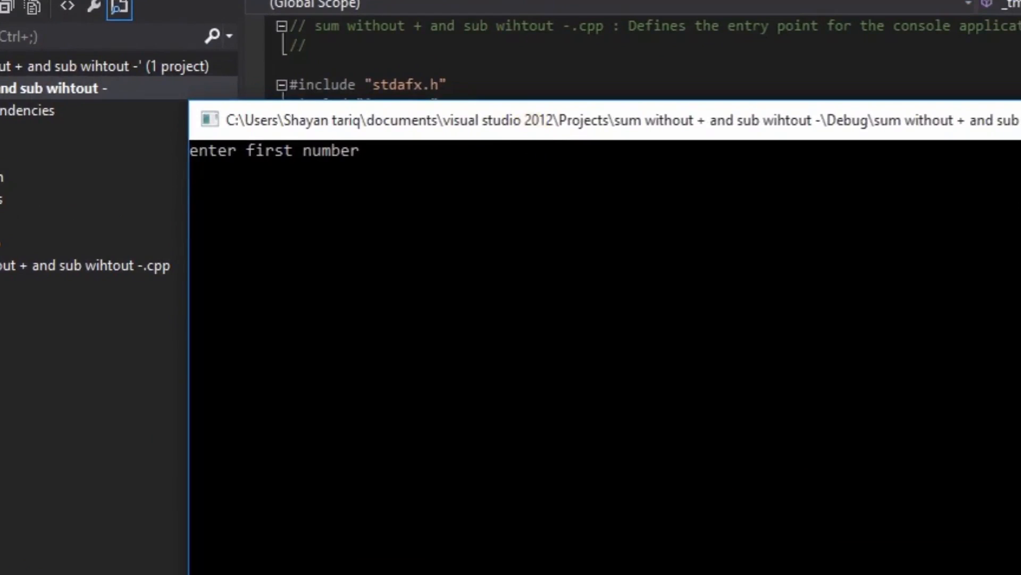
text(2)
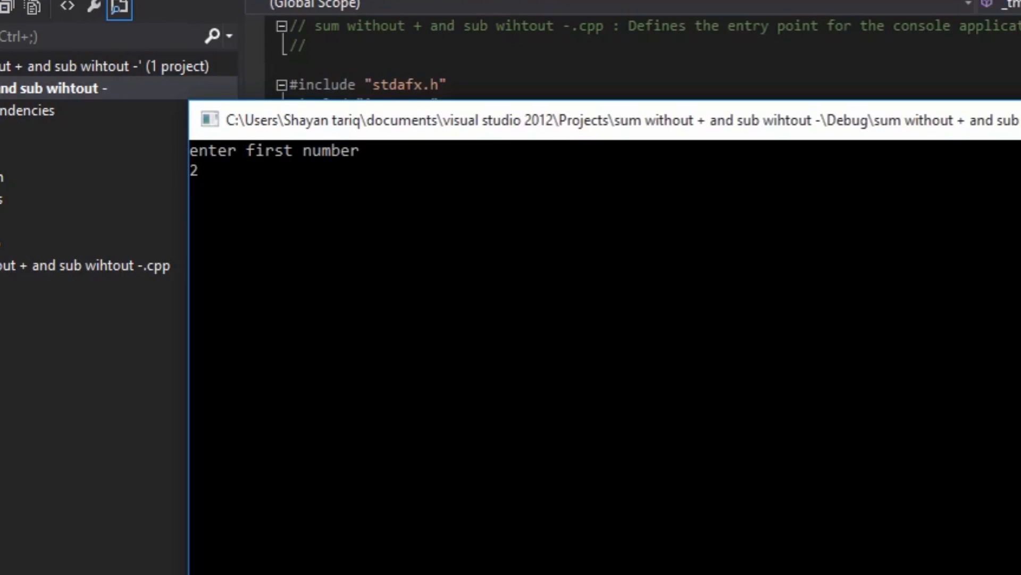
key(enter)
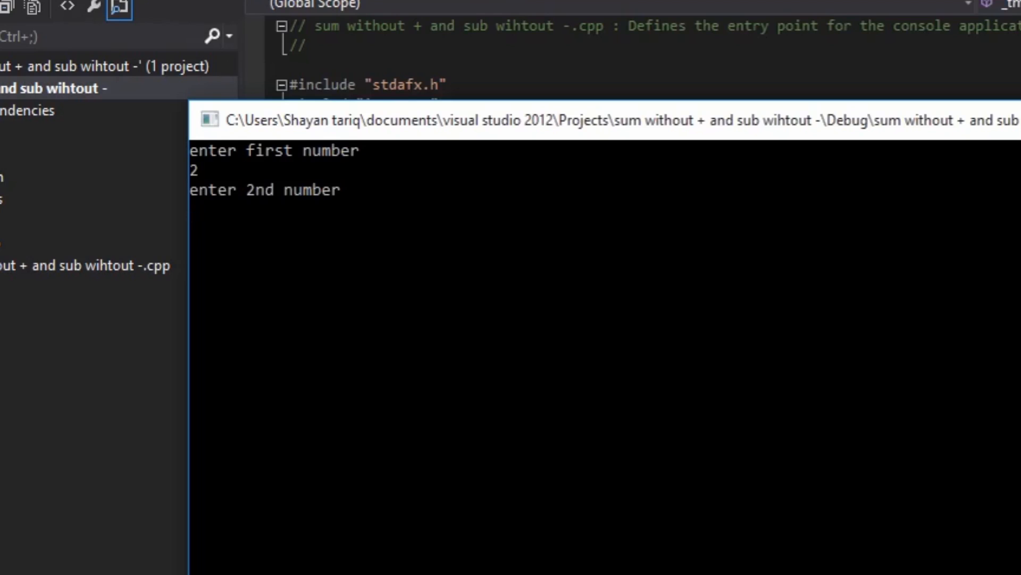
text(3)
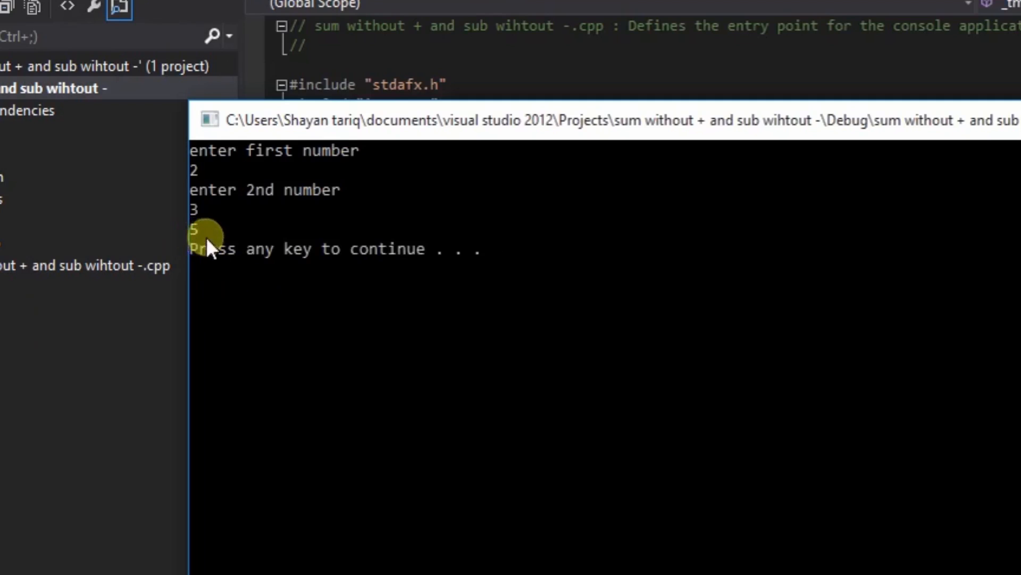
mouse_move(195, 242)
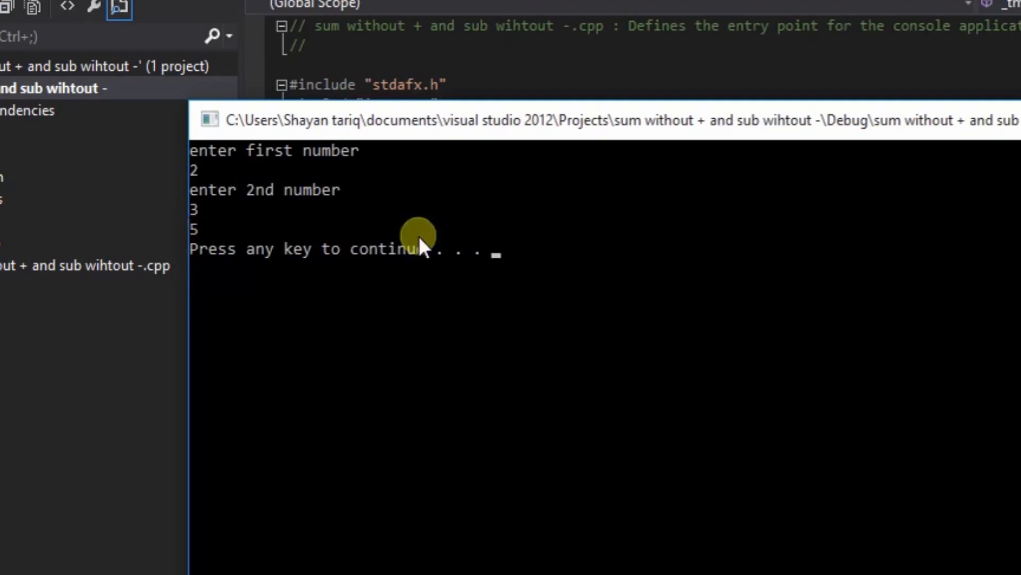
mouse_move(487, 292)
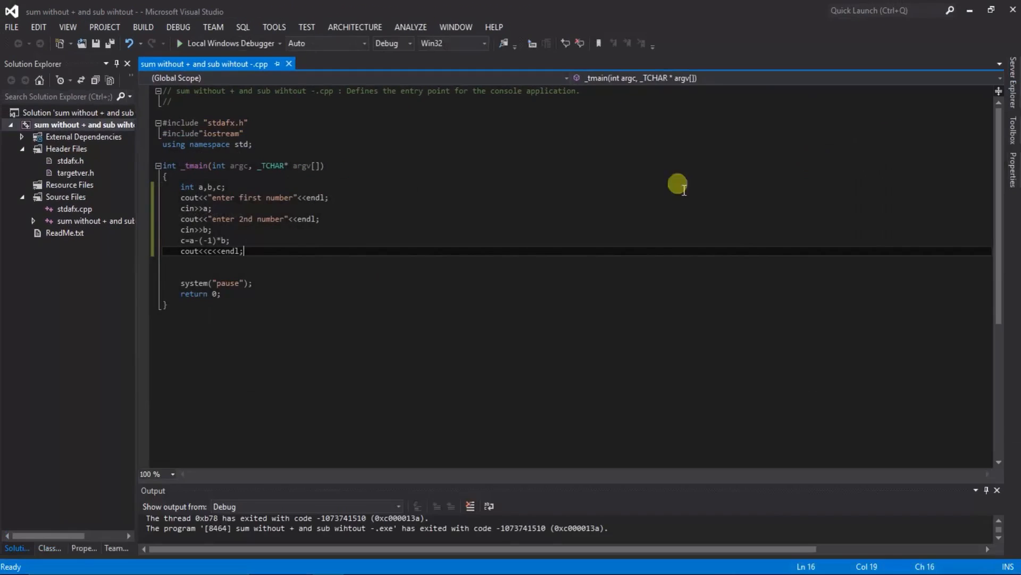
Edit the output line to cout<<"Your sum is : "<<c<<endl;.
click(203, 251)
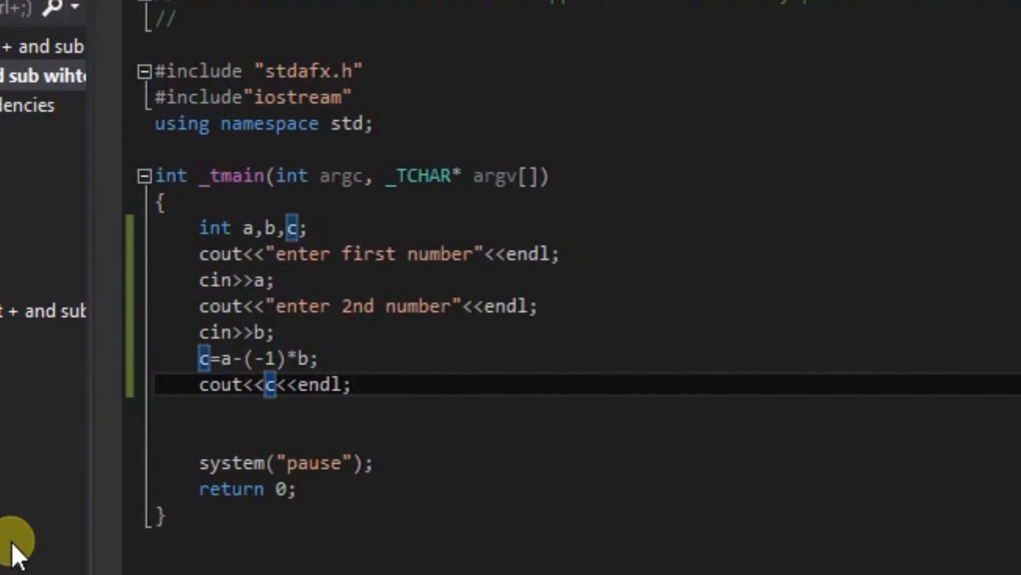
text(<<)
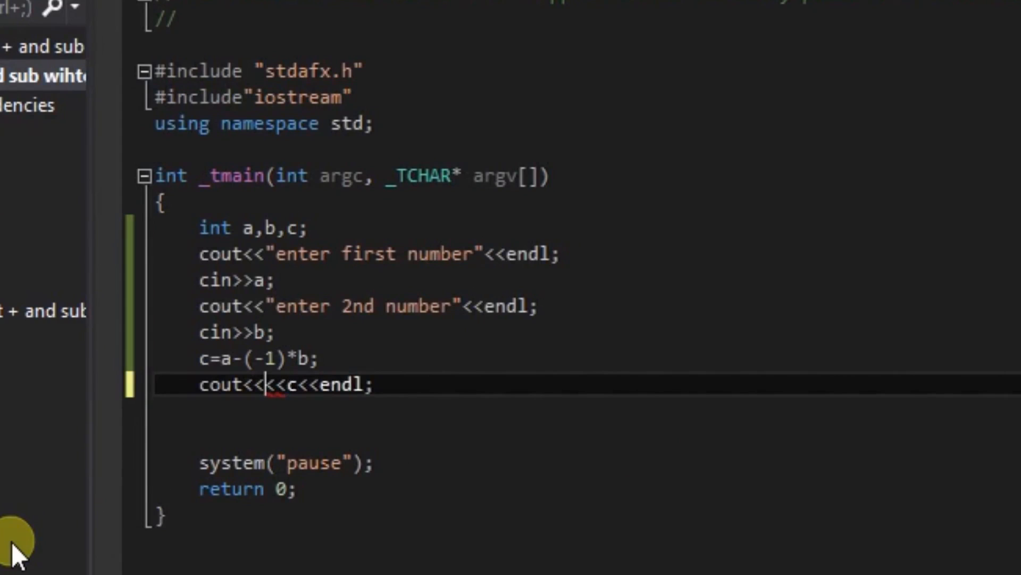
text(<<)
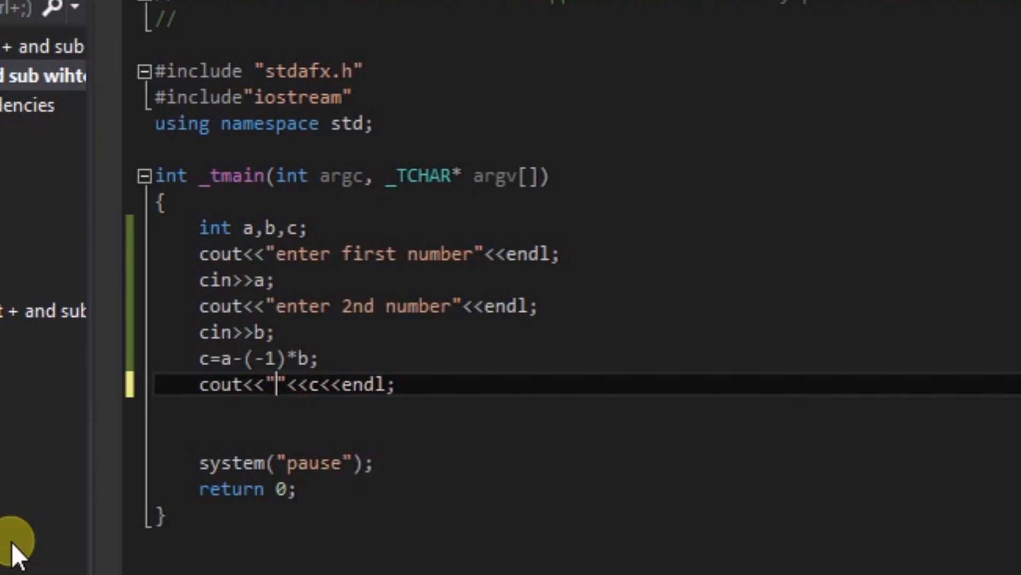
text(Your sum is)
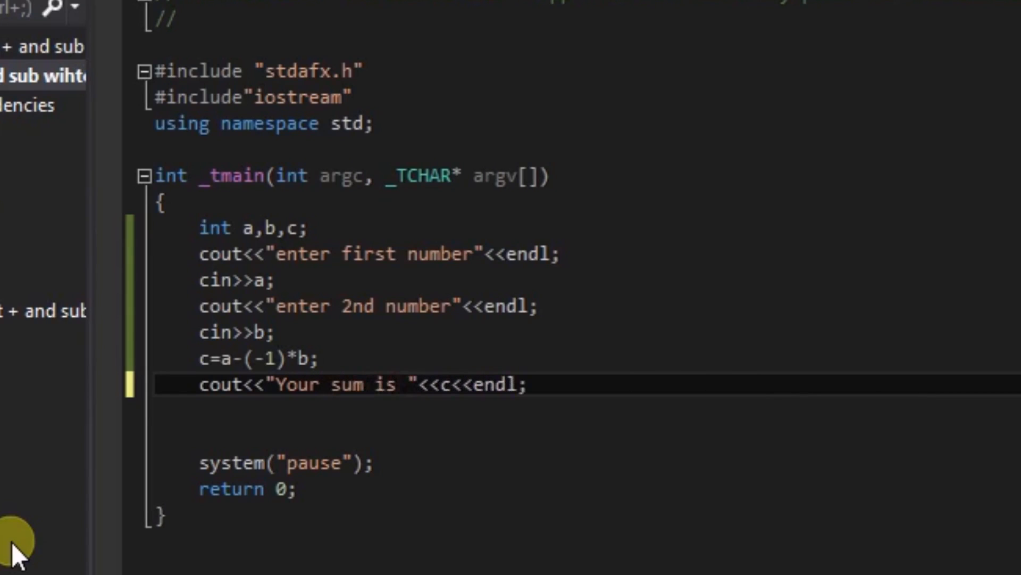
text(:)
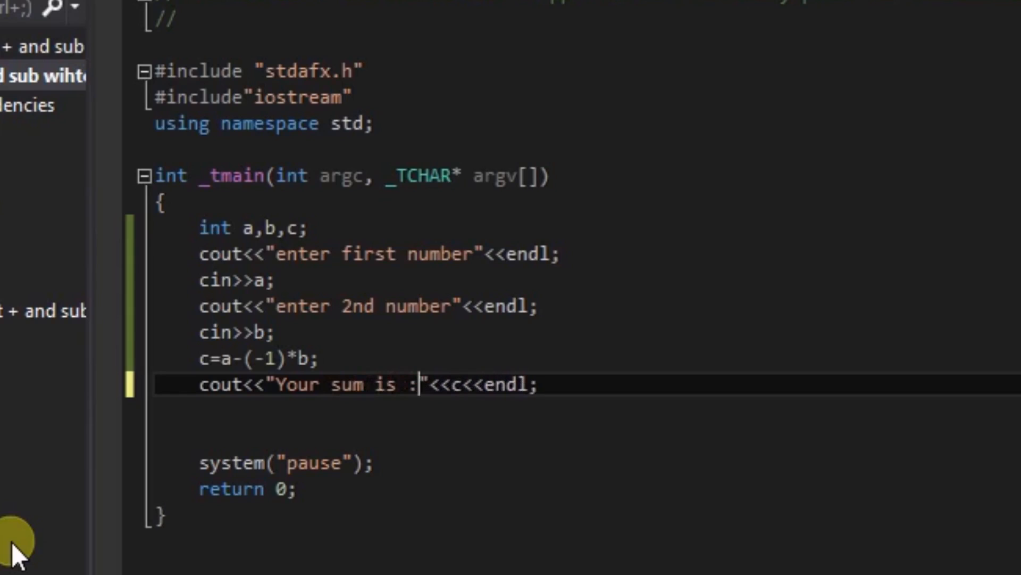
text(" ")
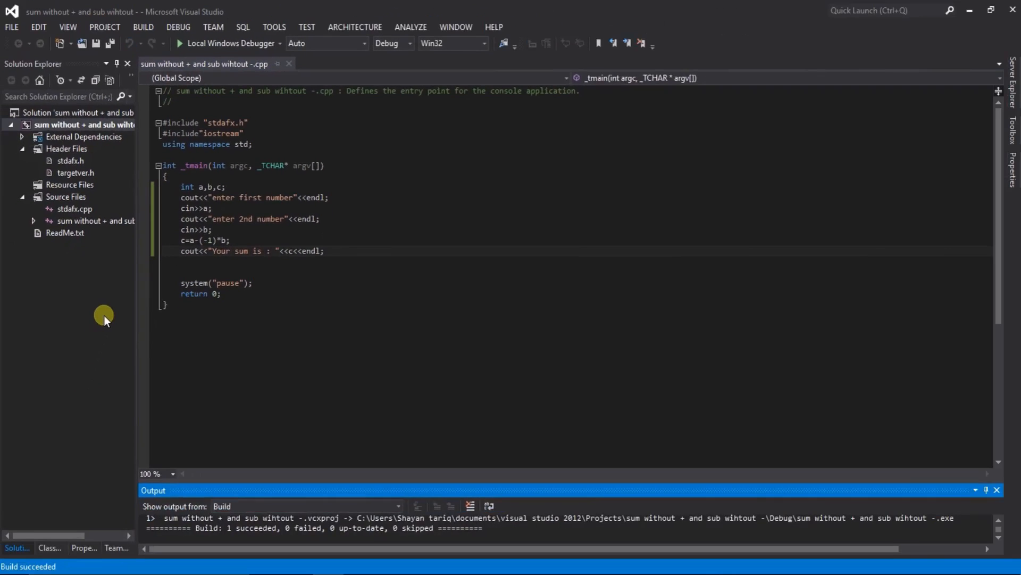
Run the rebuilt program with inputs 2 and 2 to show "Your sum is : 4".
click(183, 43)
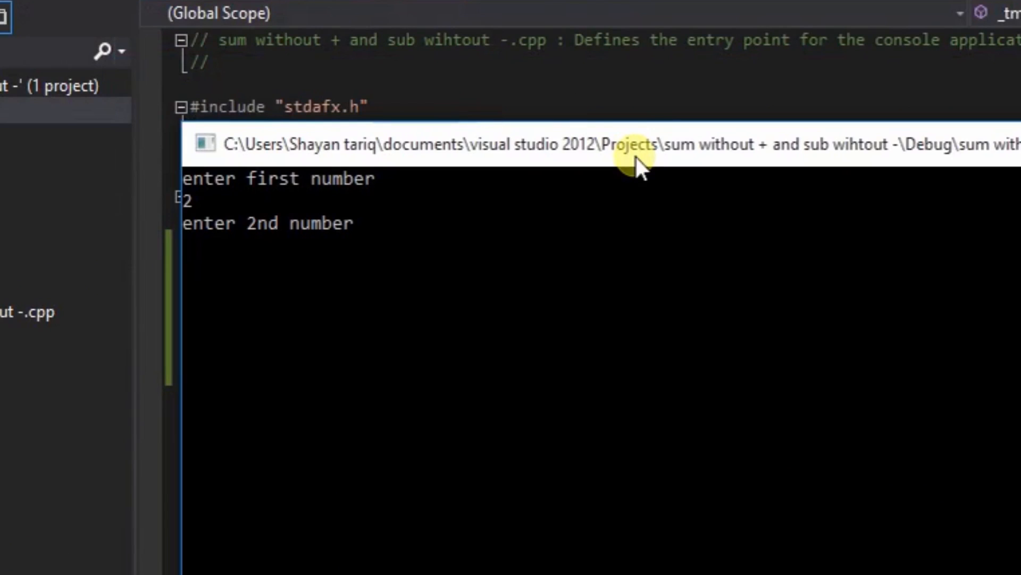
text(2)
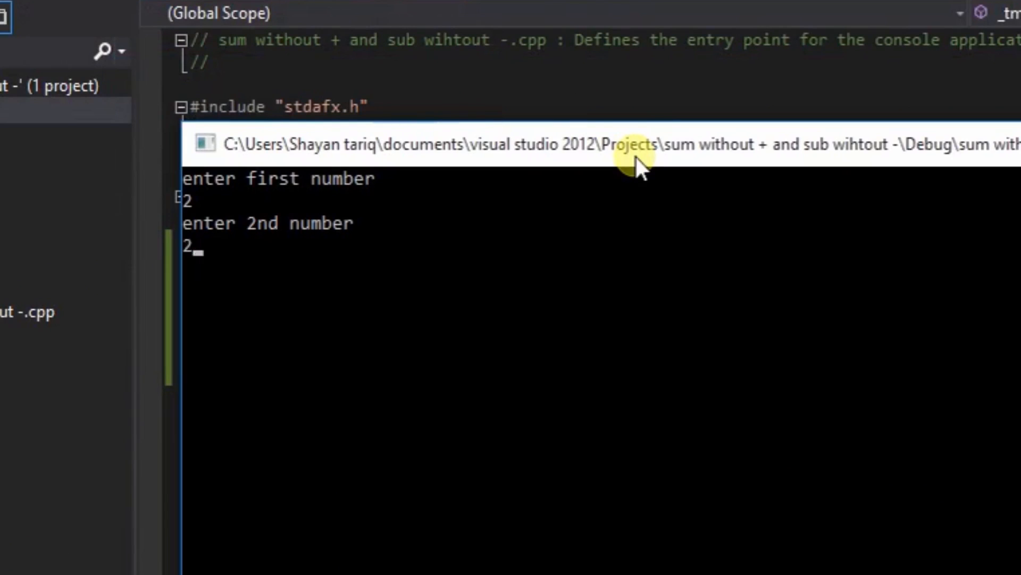
key(enter)
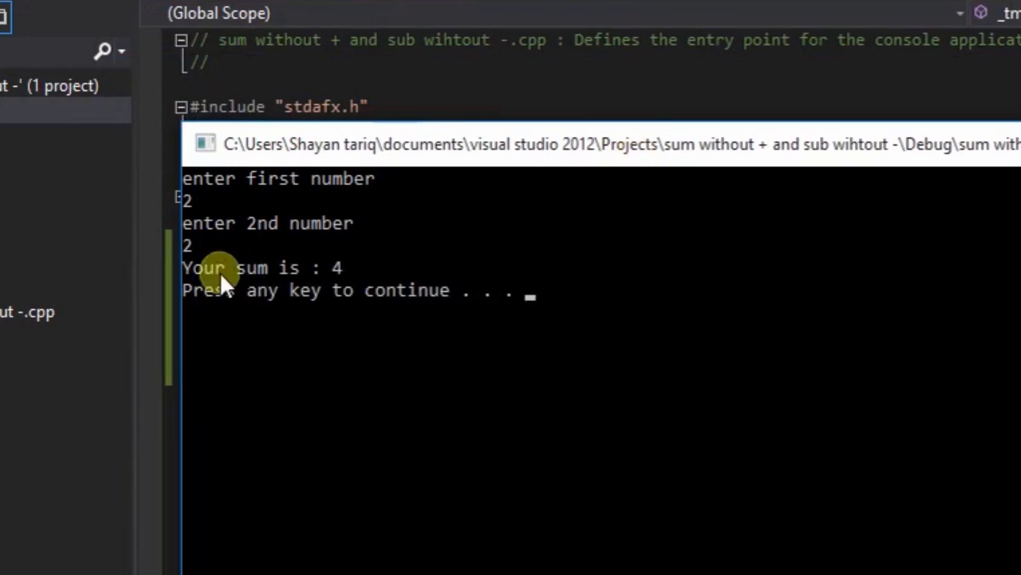
mouse_move(369, 301)
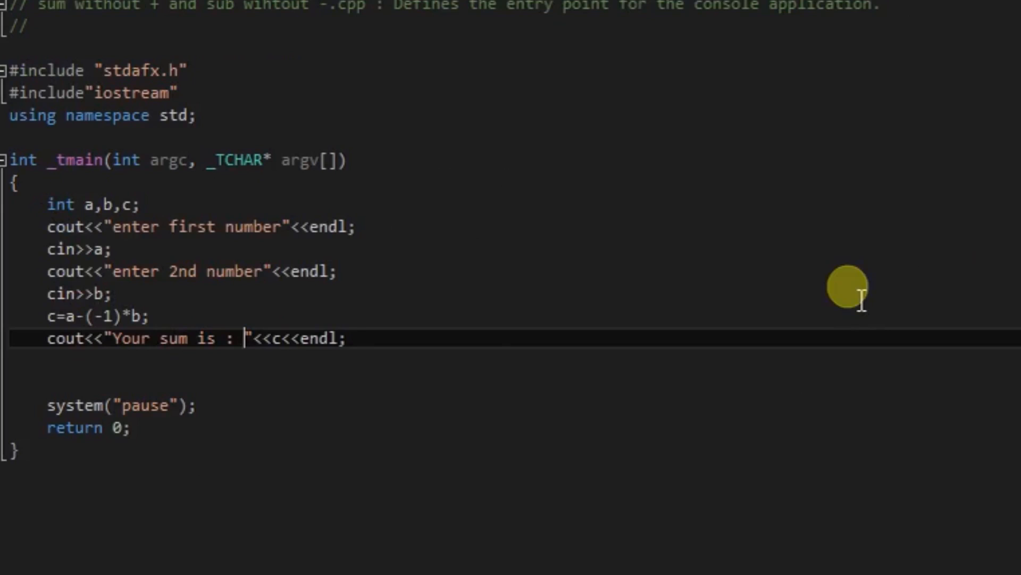
mouse_move(112, 353)
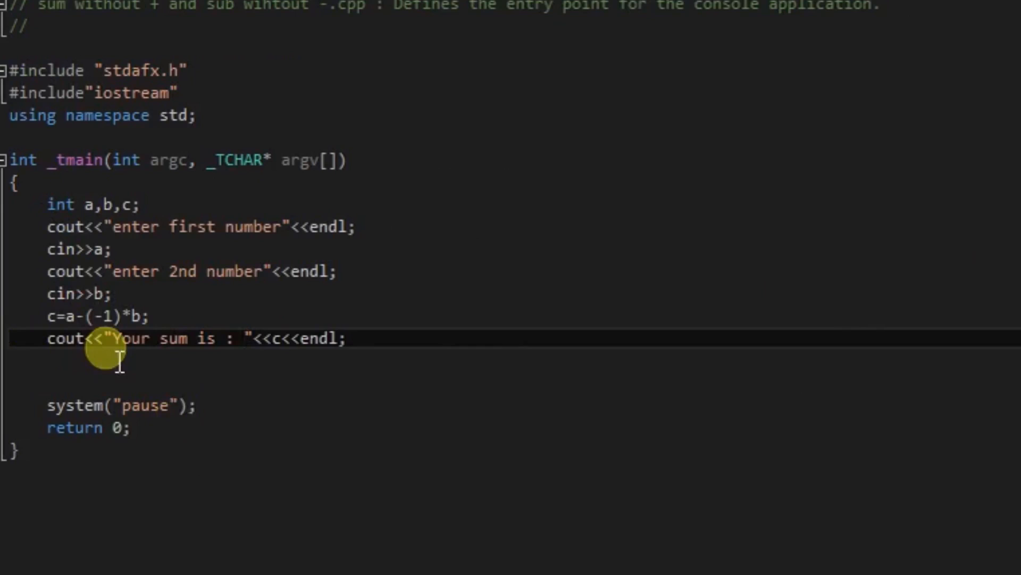
double_click(173, 339)
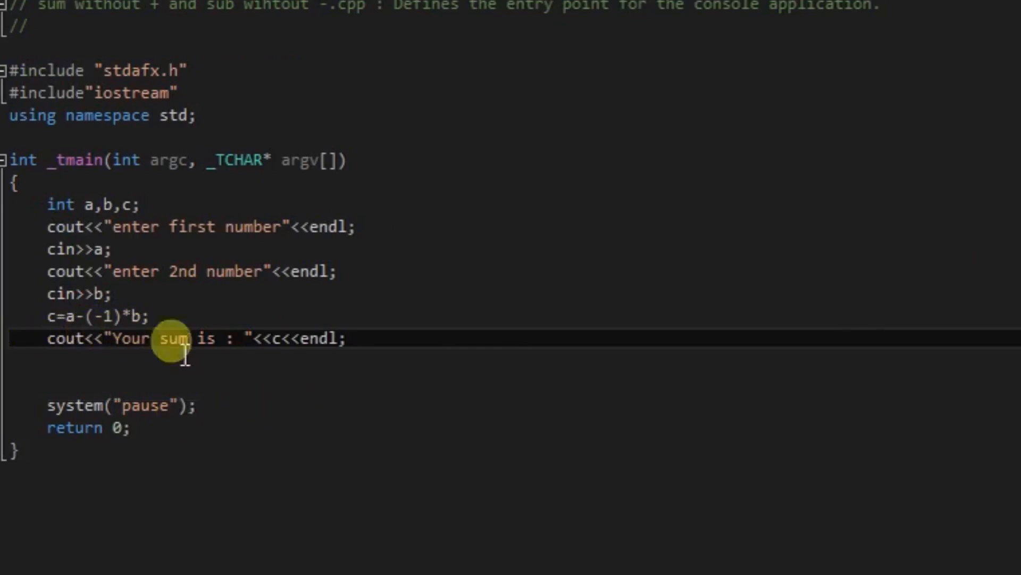
mouse_move(332, 450)
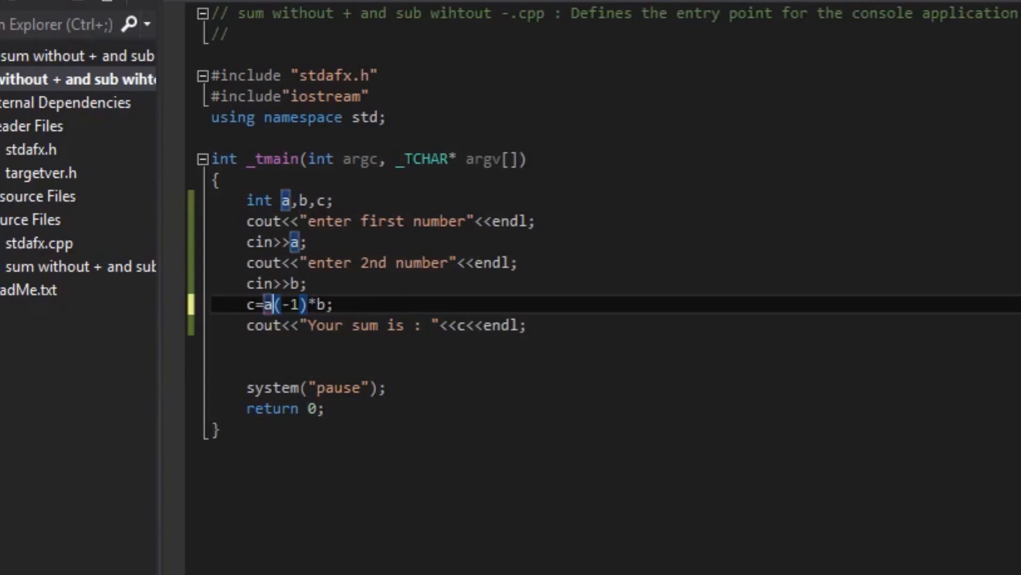
Change the minus to '+' giving c=a+(-1)*b, and relabel 'sum' as 'sub'.
text(+)
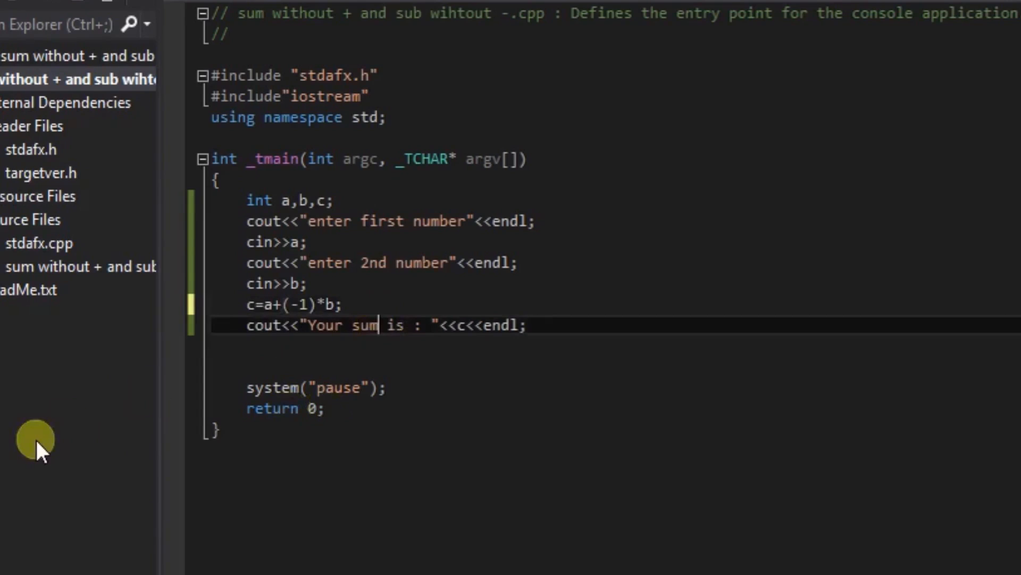
key(Backspace)
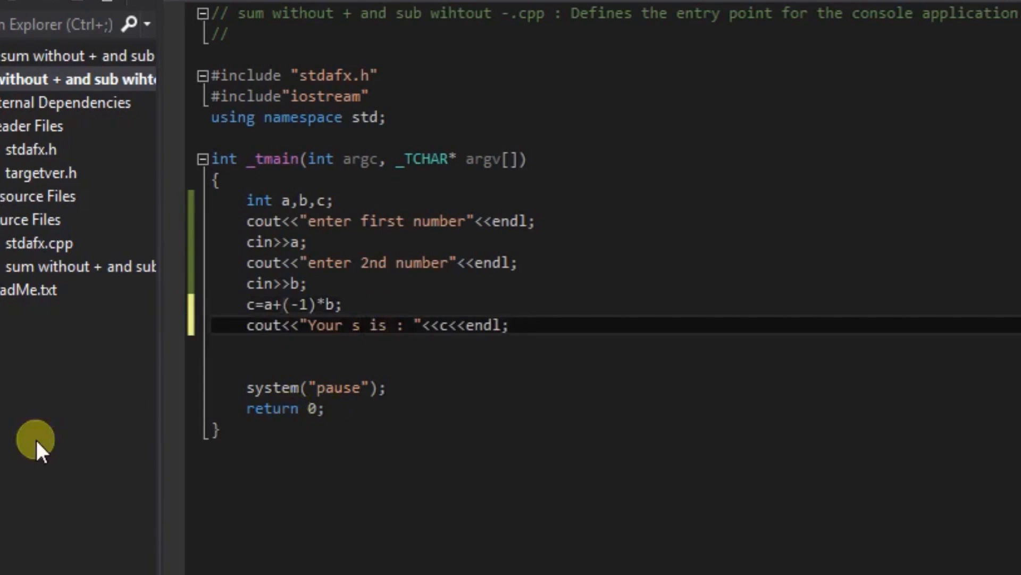
text(ub)
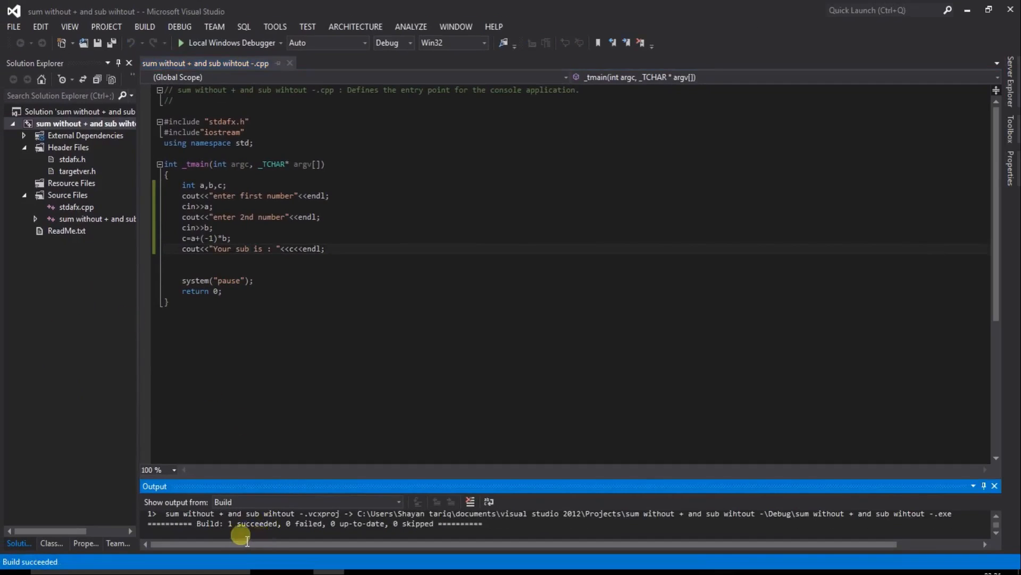
mouse_move(72, 393)
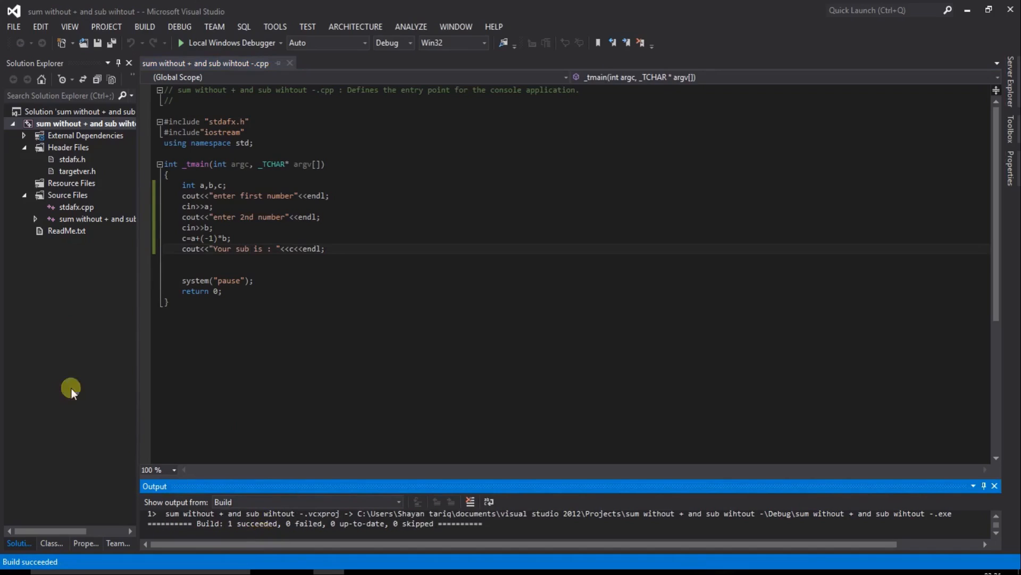
mouse_move(59, 369)
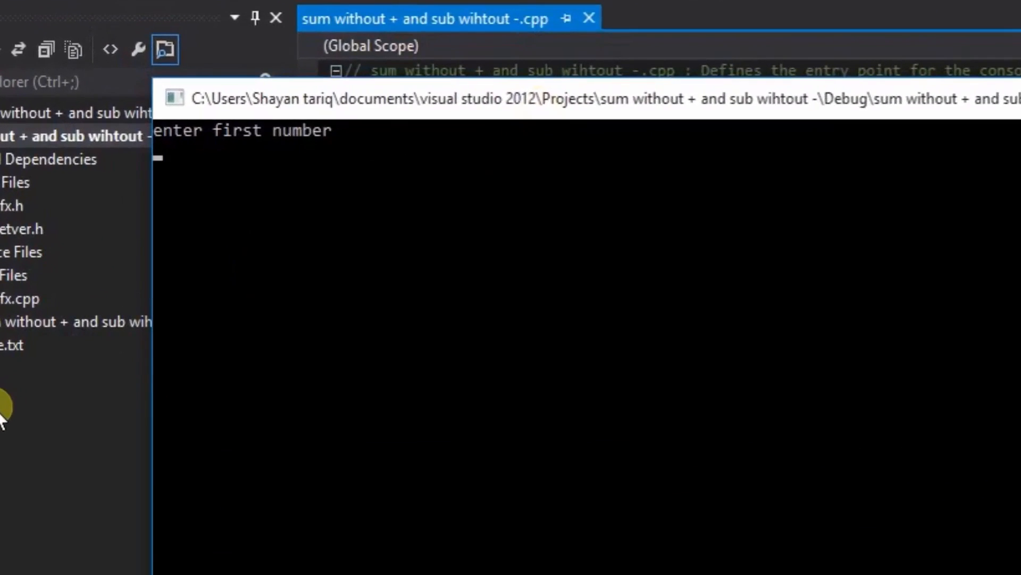
Run the program with inputs 4 and 2 to show "Your sub is : 2".
text(2)
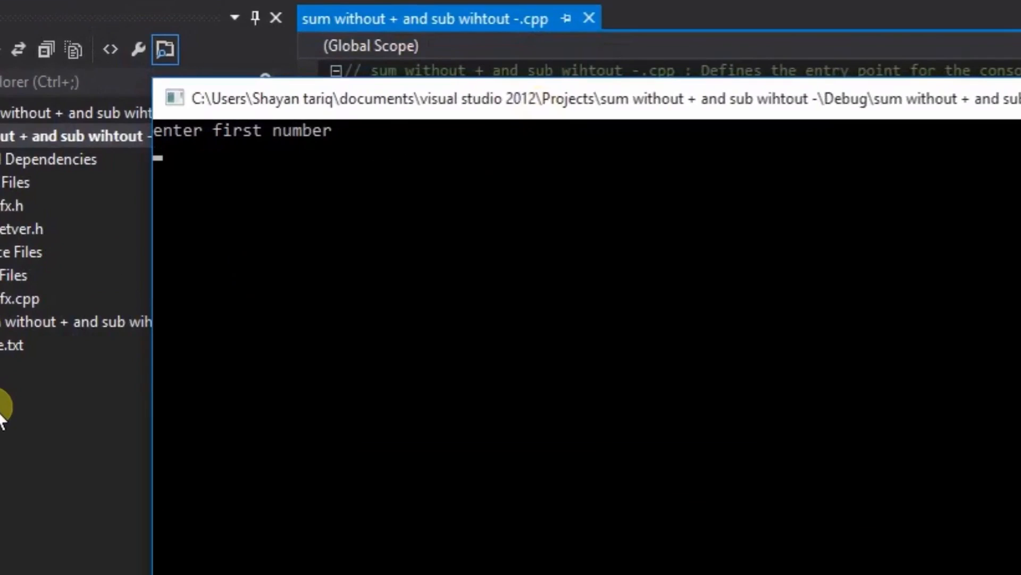
text(4)
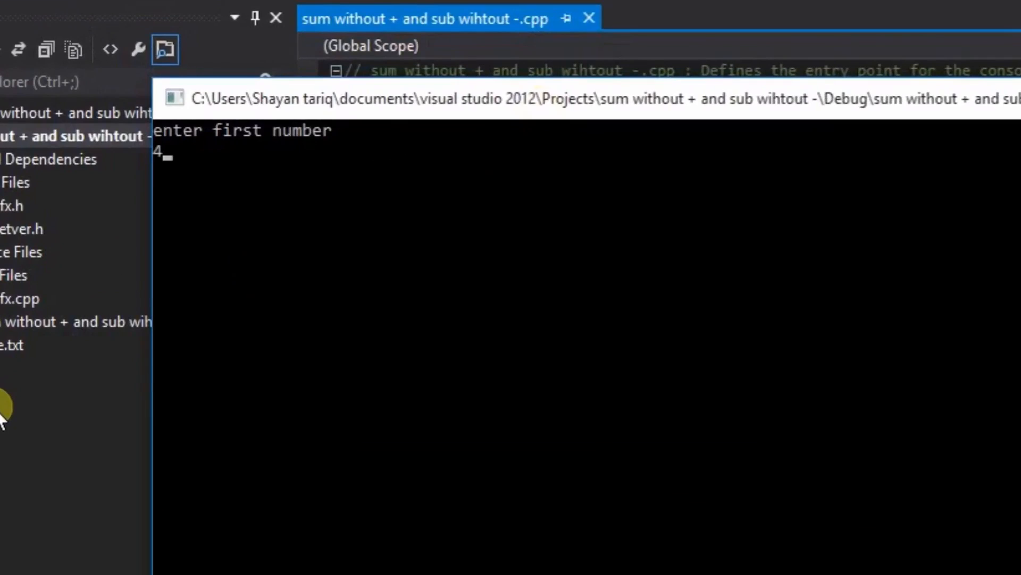
key(enter)
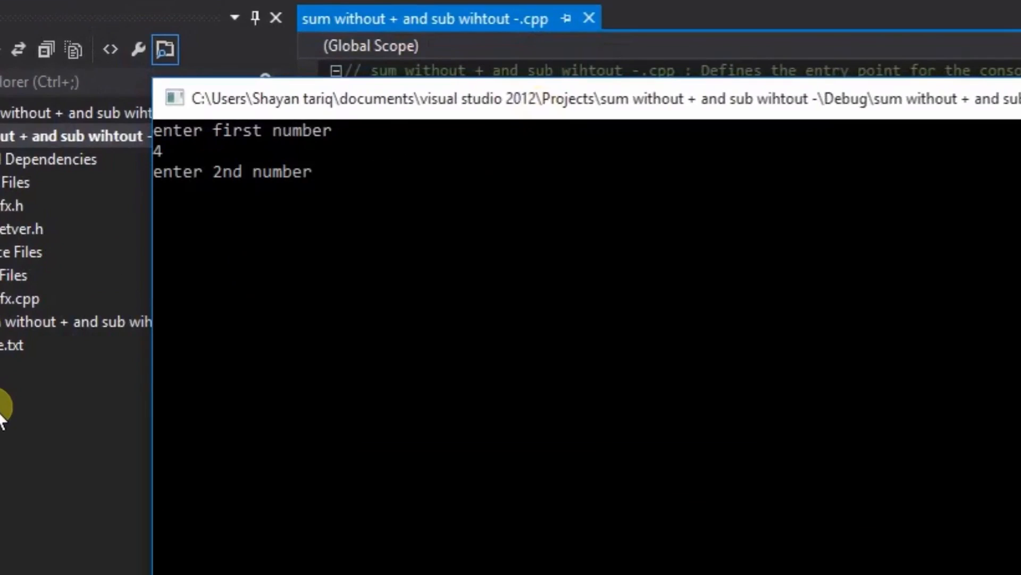
text(2)
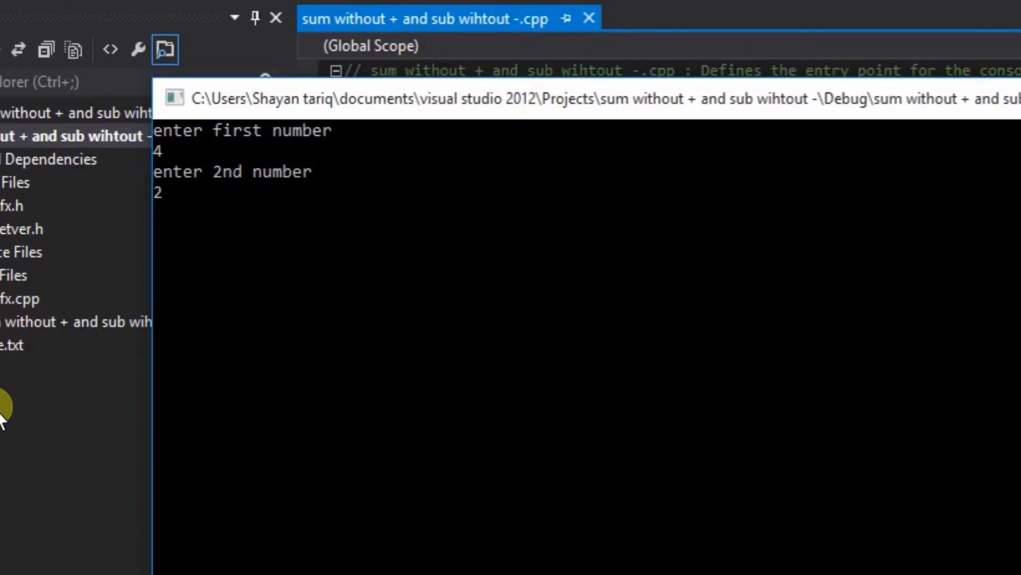
key(enter)
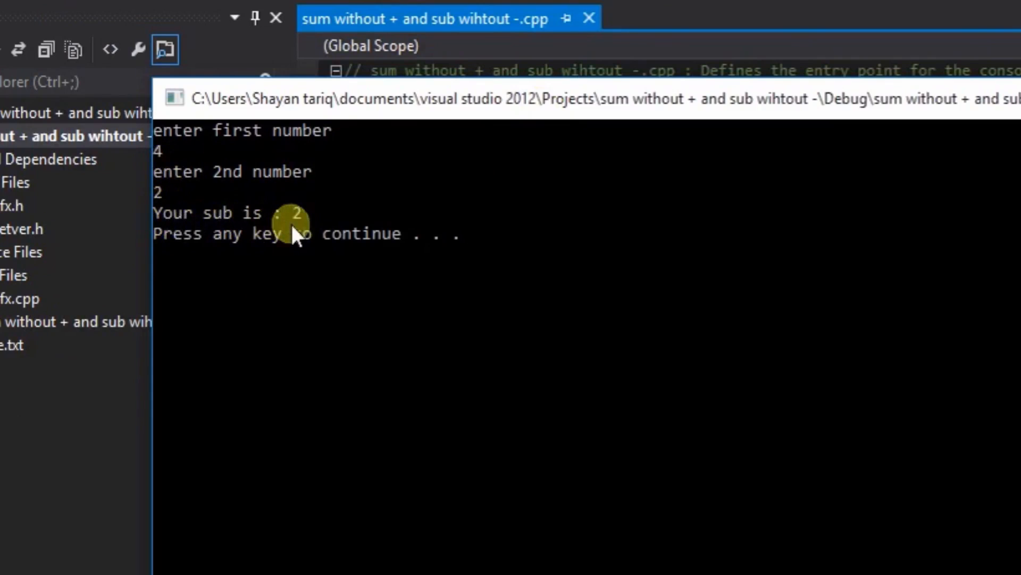
mouse_move(280, 237)
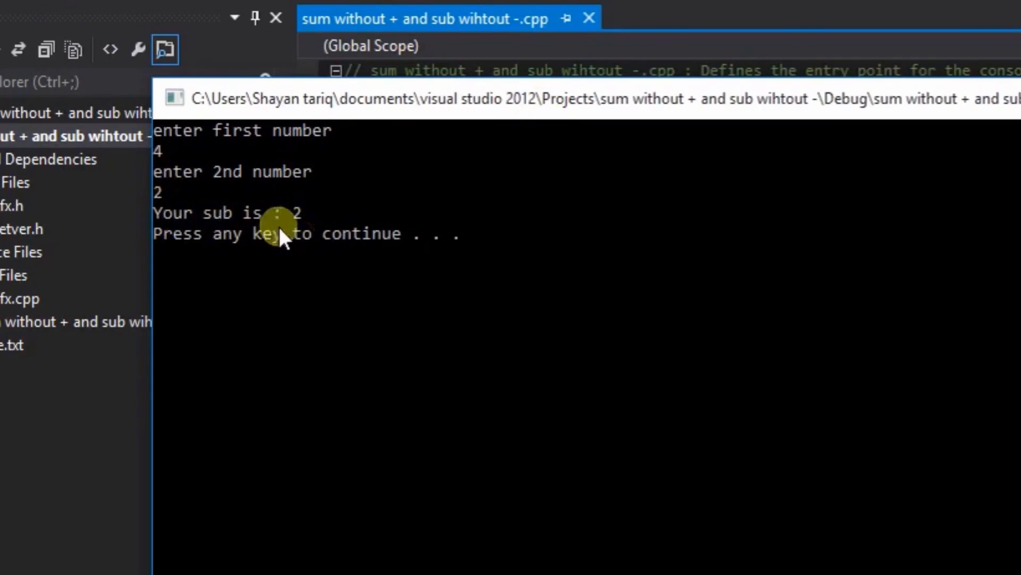